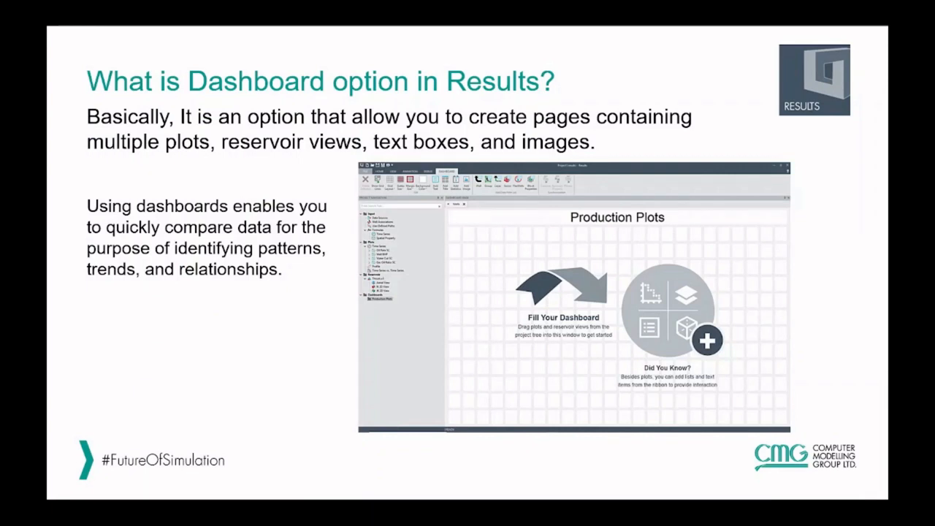
mouse_move(481, 367)
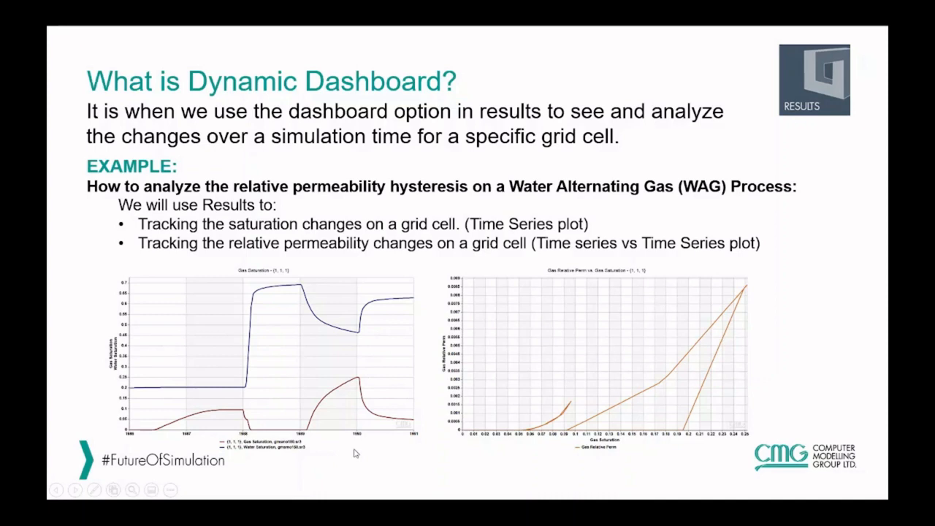
mouse_move(672, 422)
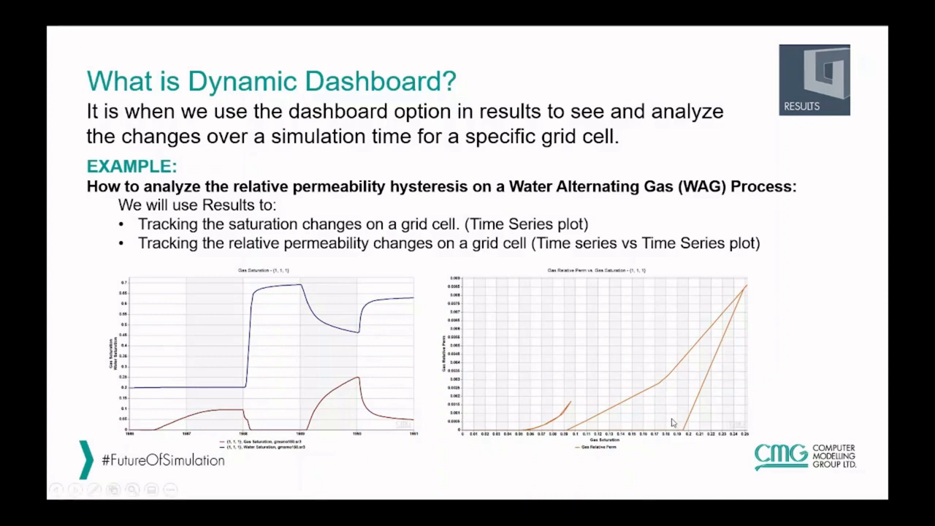
mouse_move(442, 401)
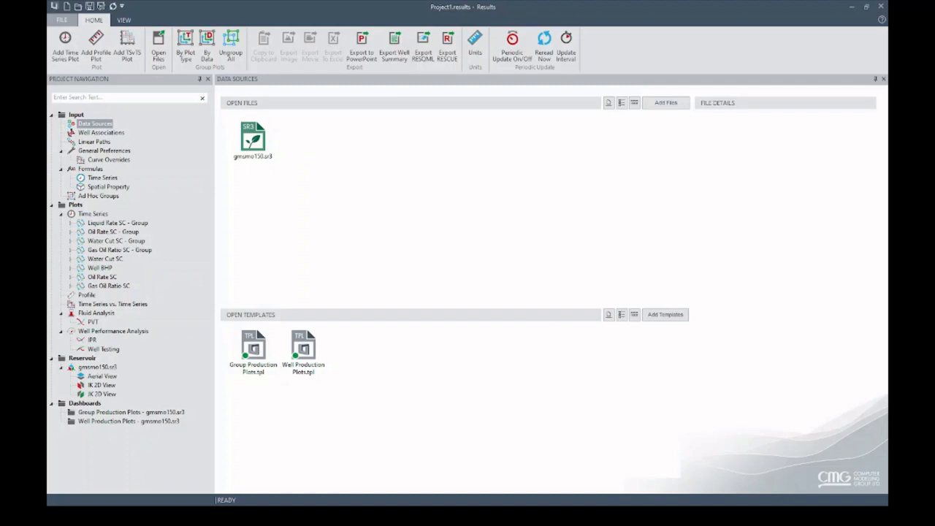
Start a new time-series plot of block properties sourced from gmsmo150.sr3.
left_click(93, 213)
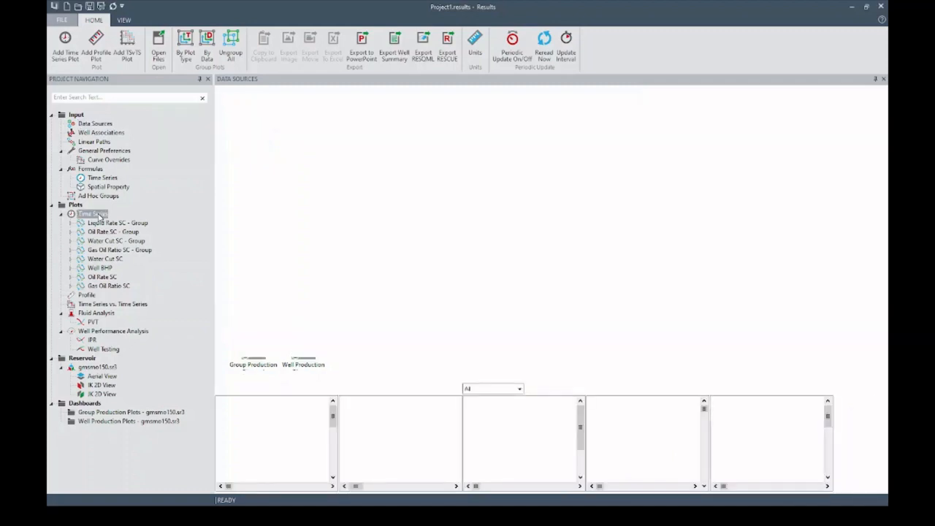
double_click(92, 213)
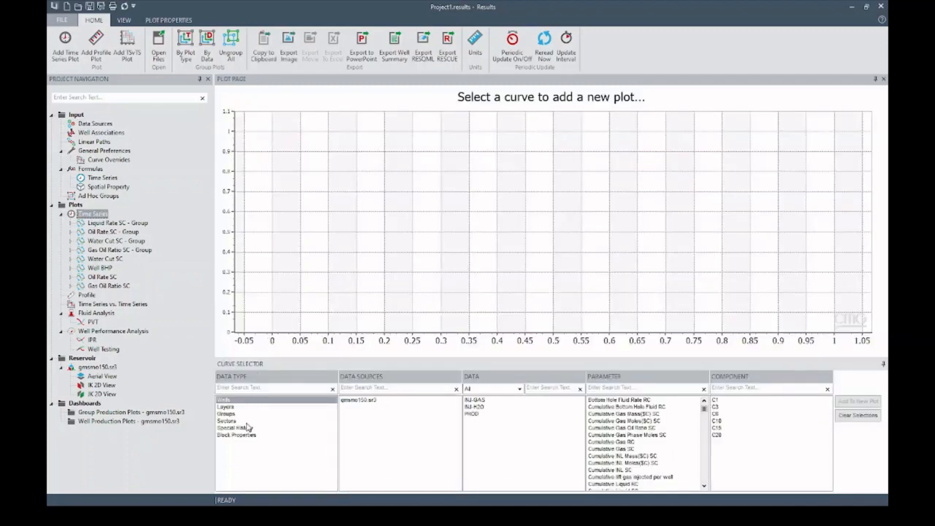
left_click(236, 435)
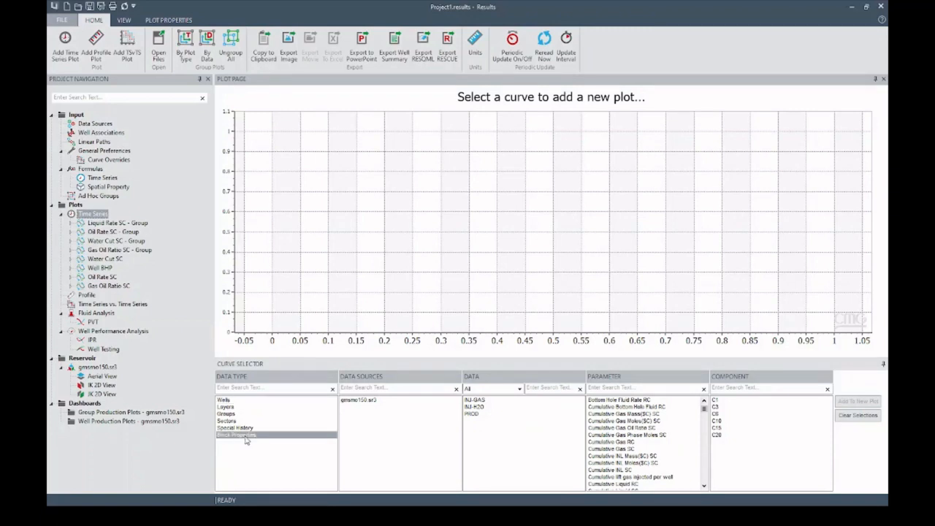
left_click(236, 435)
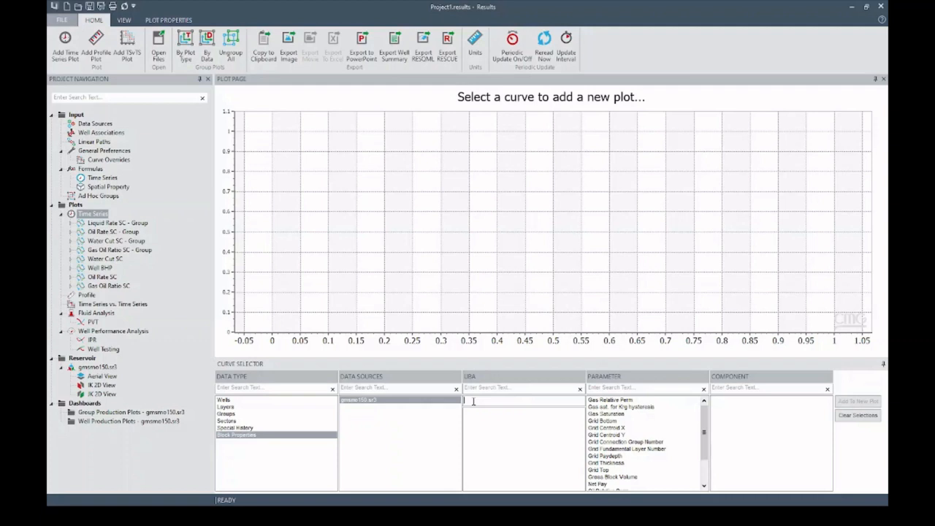
Enter block UBA 1 1 1 and select Gas Saturation and Water Saturation to plot.
type("1")
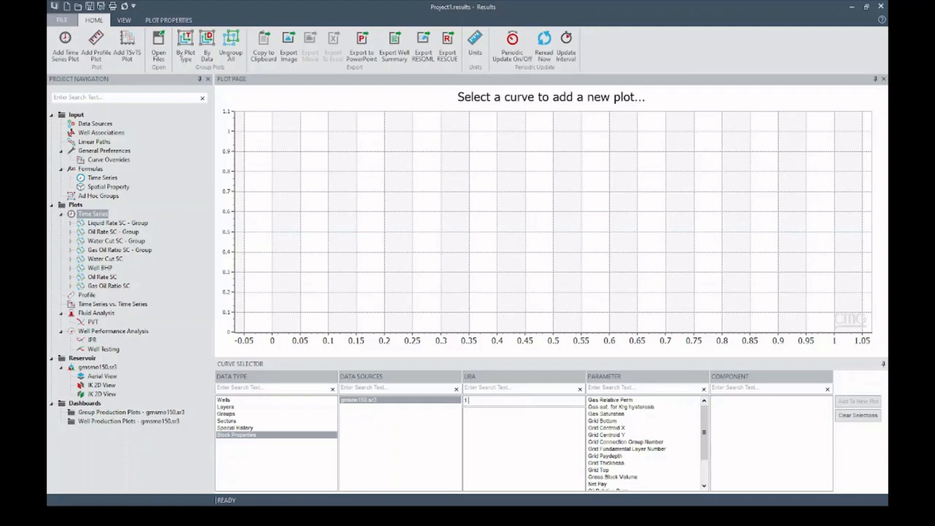
type("1 1")
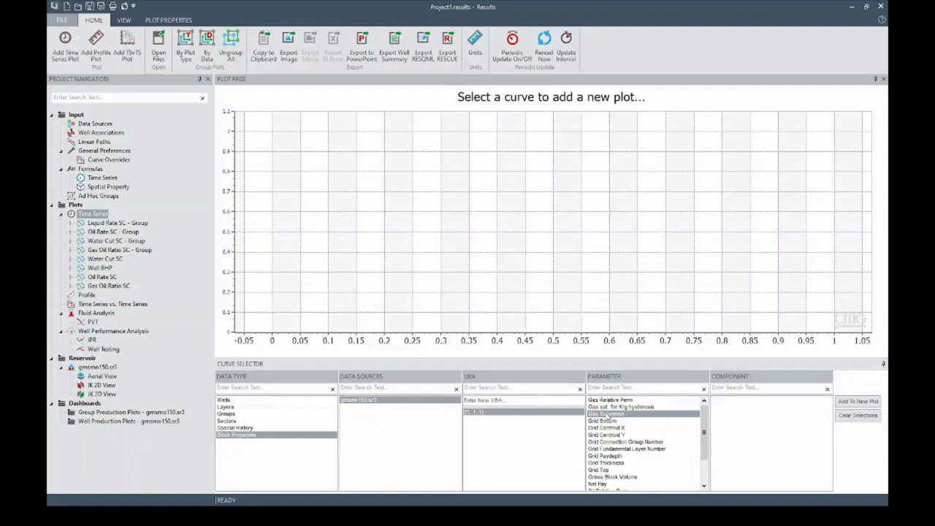
scroll("down", 3)
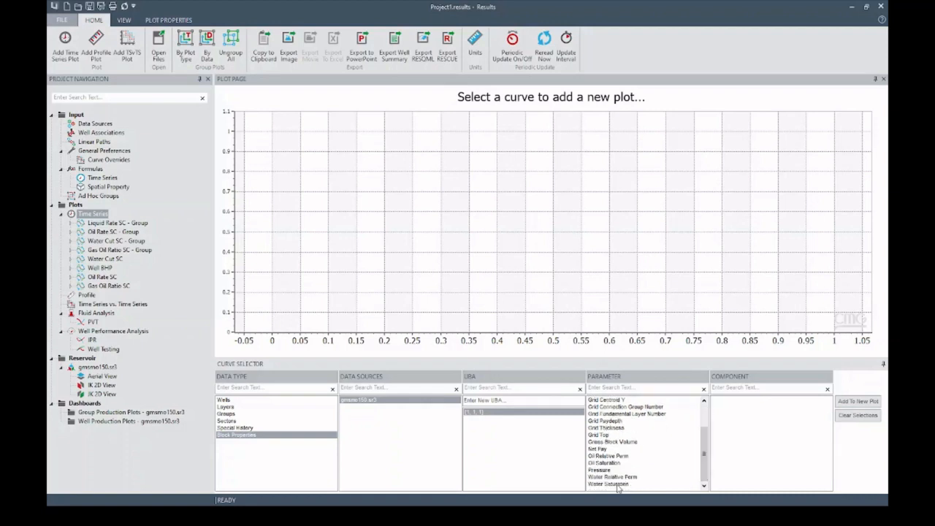
left_click(609, 484)
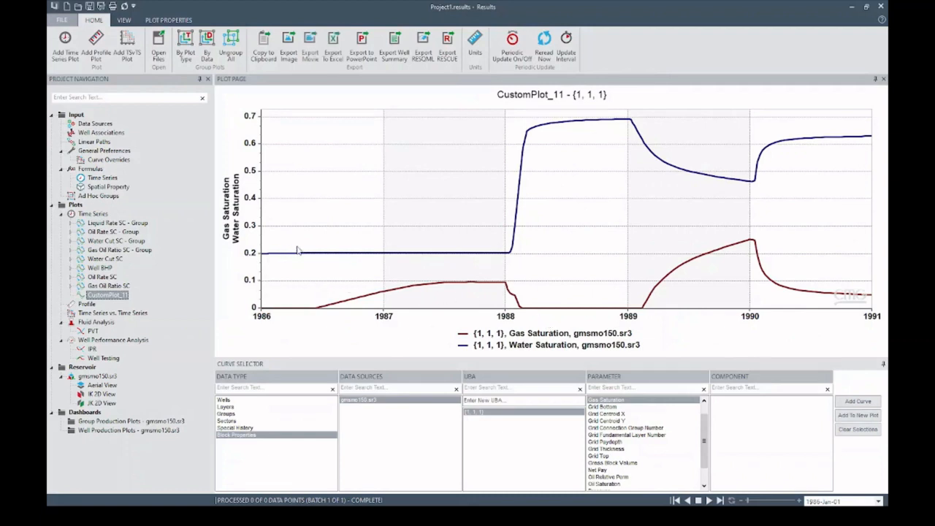
mouse_move(293, 314)
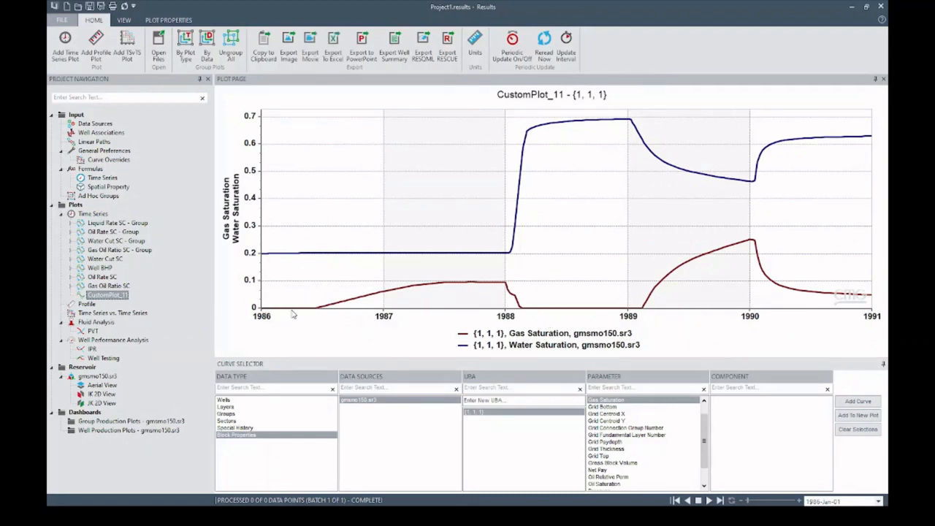
mouse_move(553, 193)
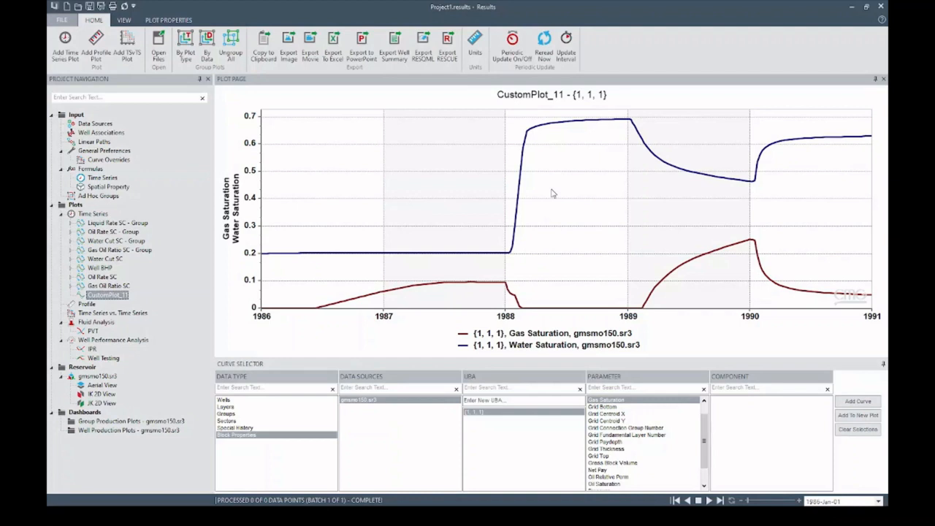
mouse_move(420, 261)
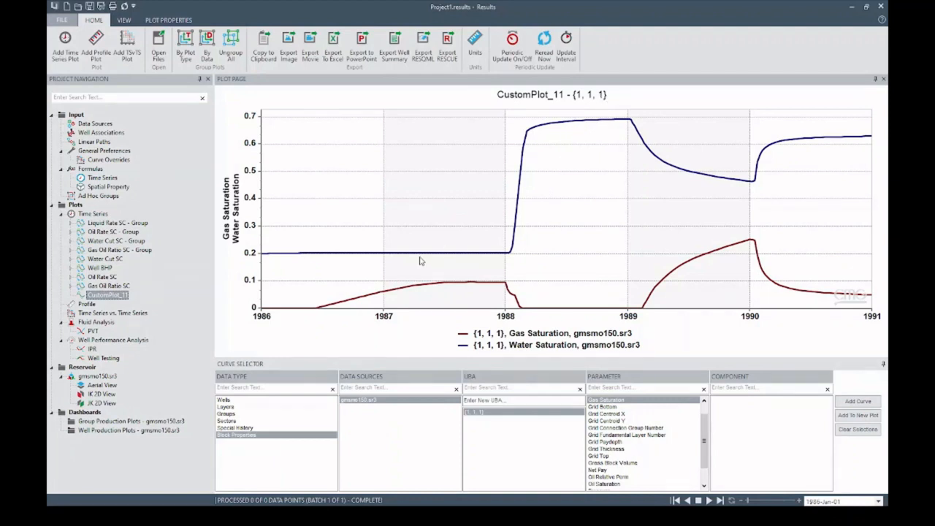
mouse_move(793, 299)
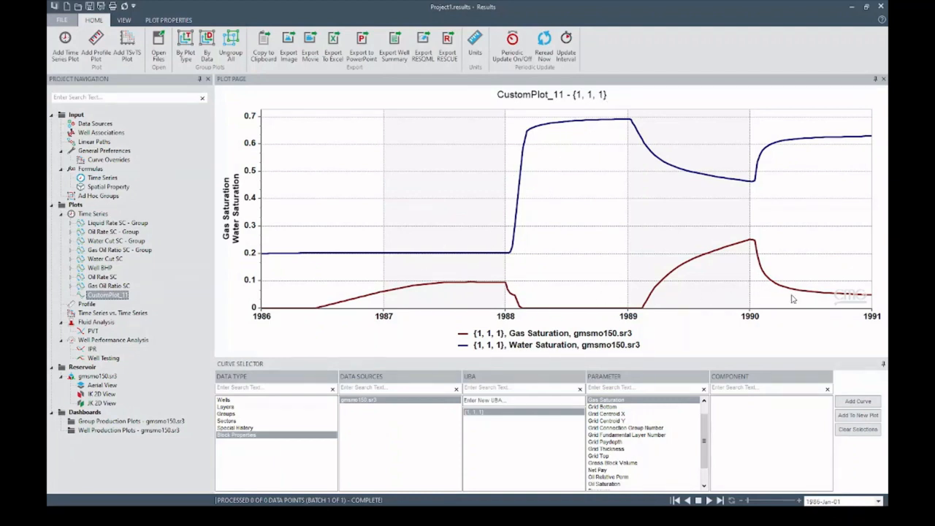
mouse_move(575, 263)
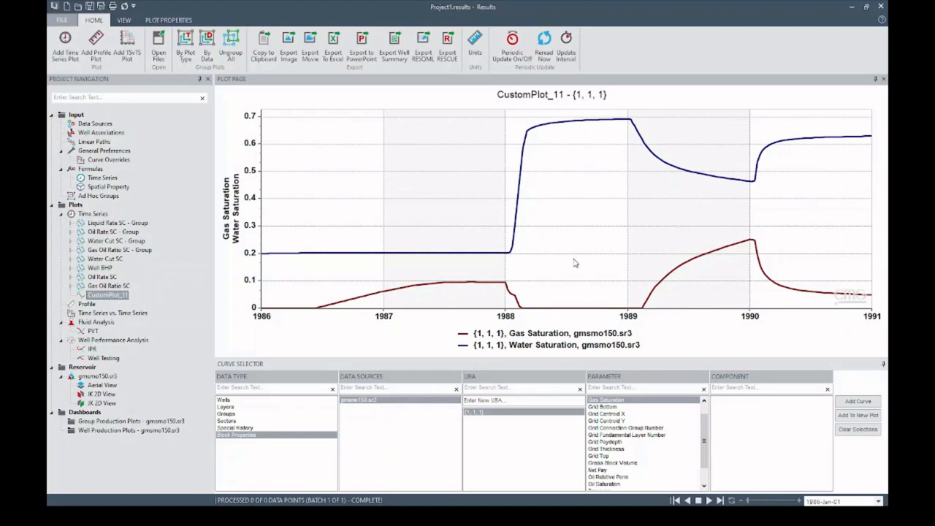
mouse_move(292, 205)
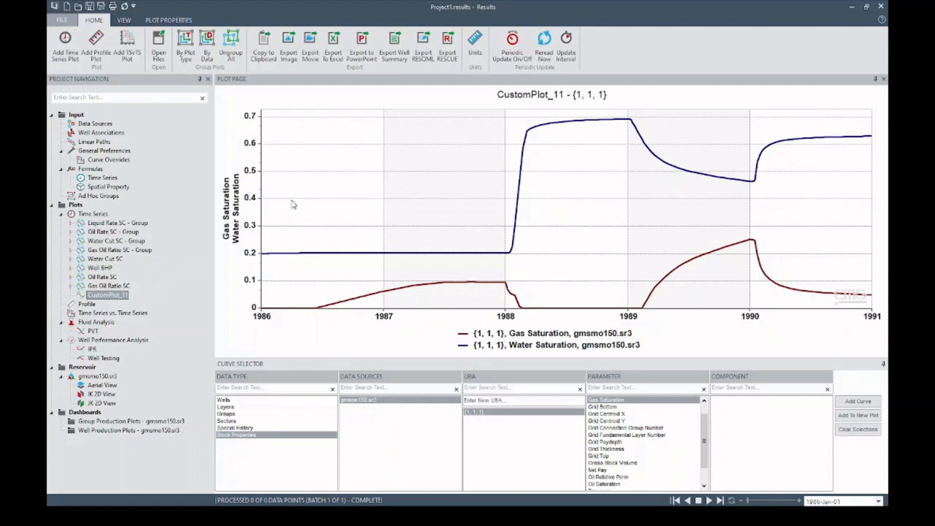
mouse_move(268, 231)
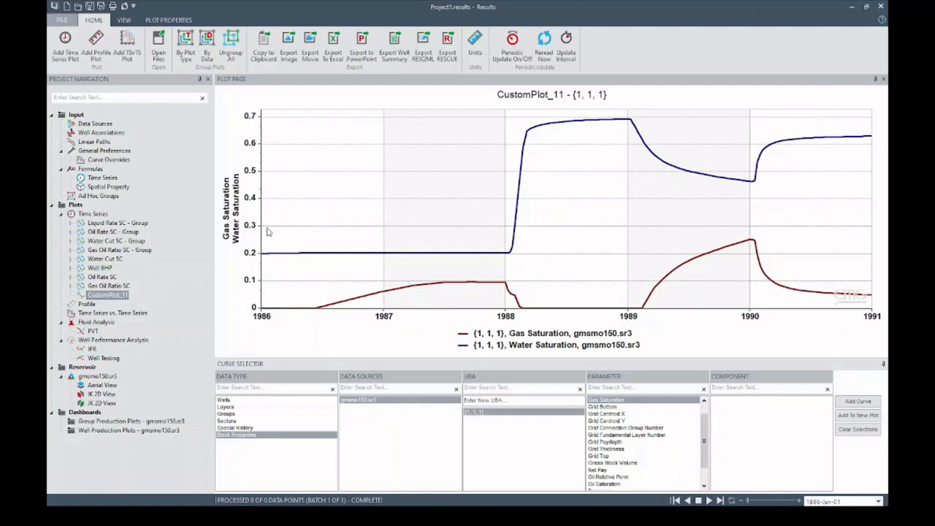
mouse_move(167, 320)
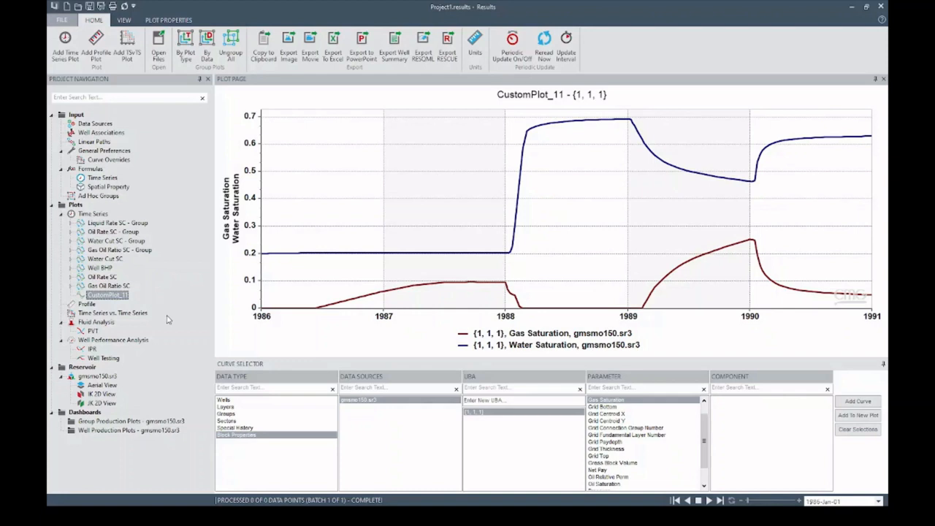
mouse_move(146, 320)
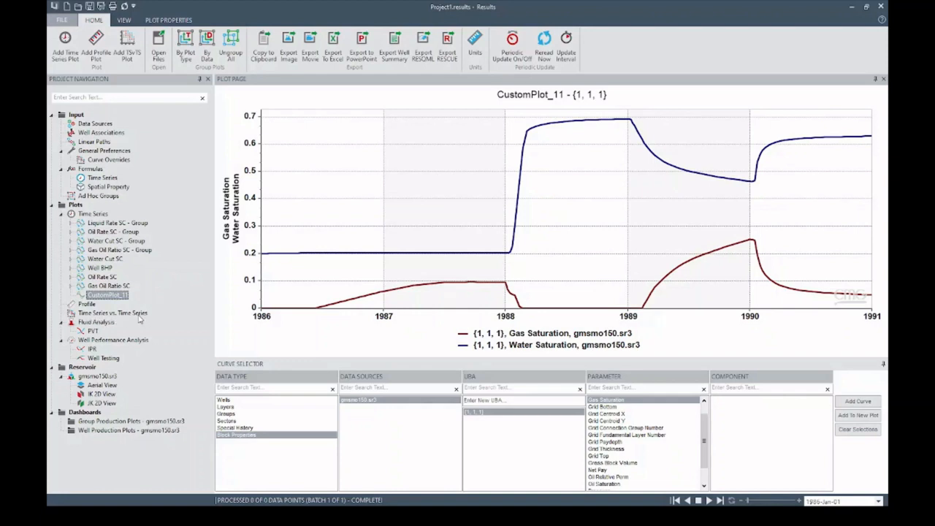
Set the X axis to block {1, 1, 1} gas saturation from gmsmo150.sr3.
left_click(113, 312)
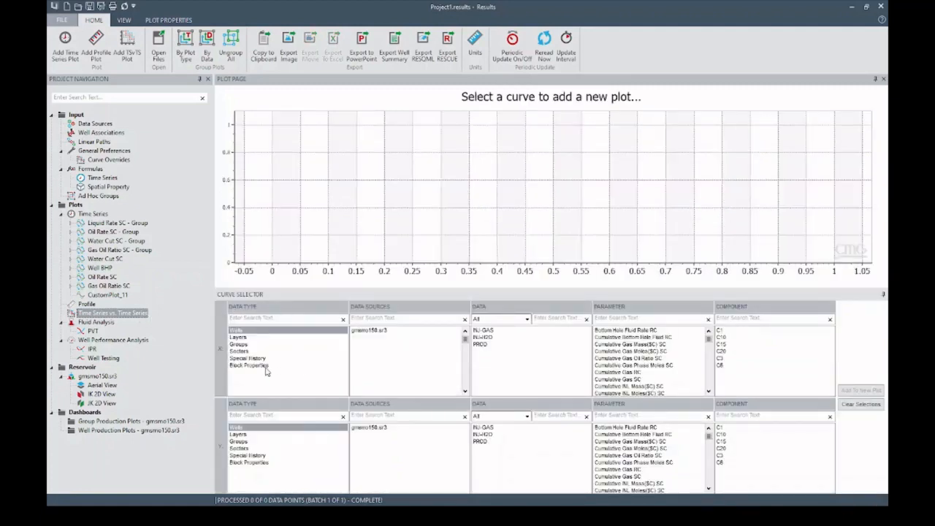
left_click(249, 365)
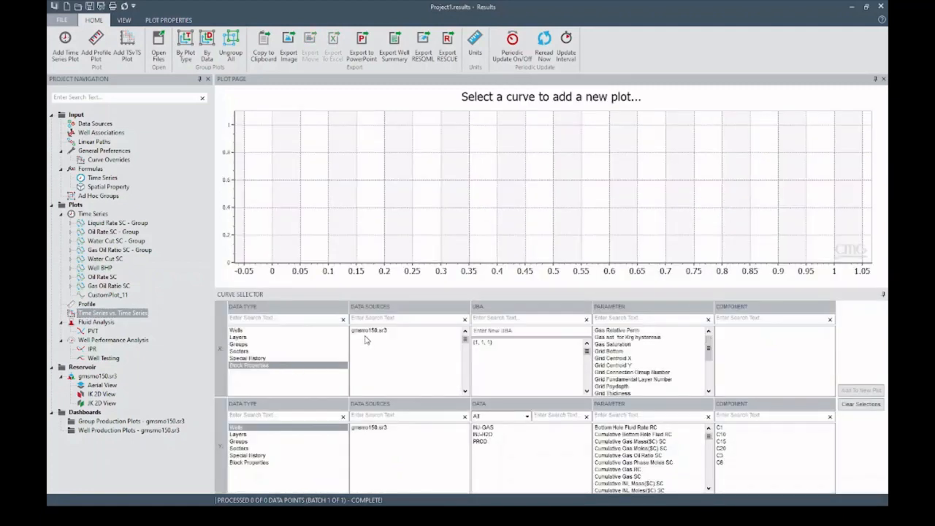
left_click(399, 330)
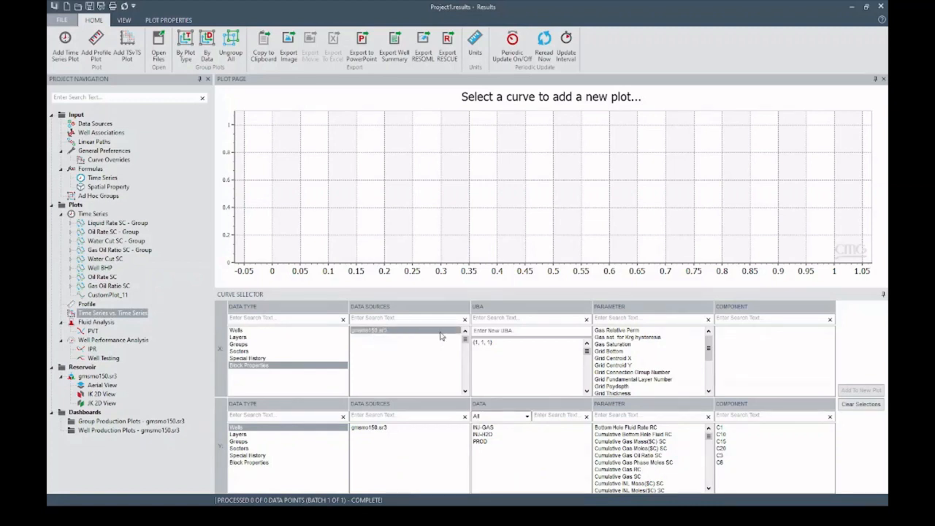
left_click(511, 342)
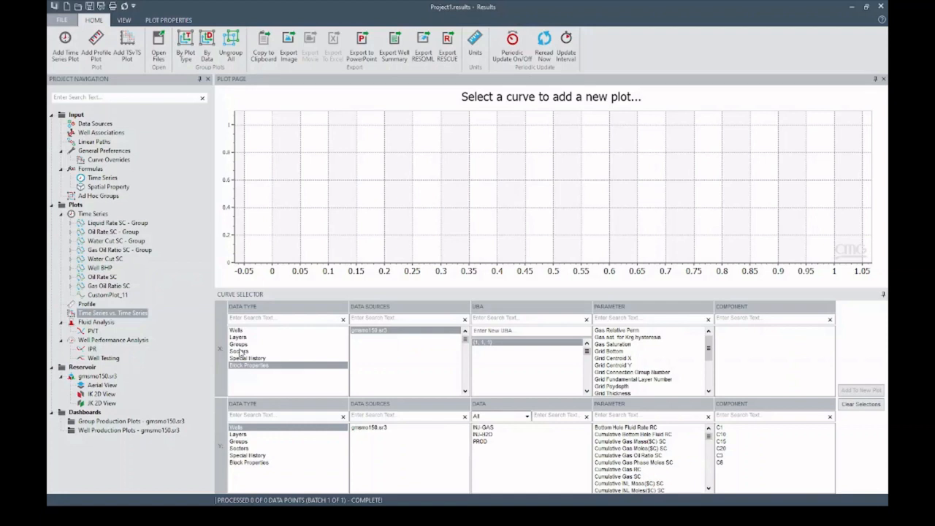
mouse_move(530, 356)
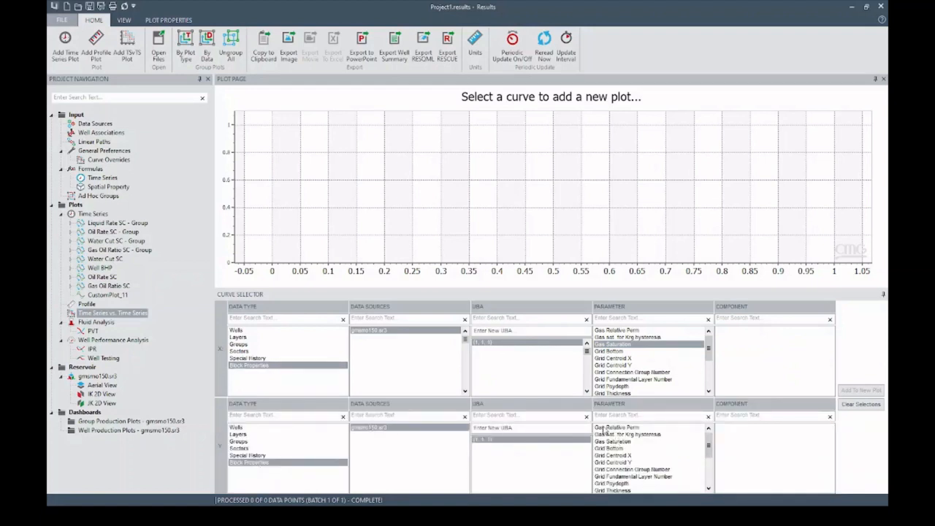
Put Gas Relative Perm on the Y axis and add the crossplot to a new plot.
left_click(617, 428)
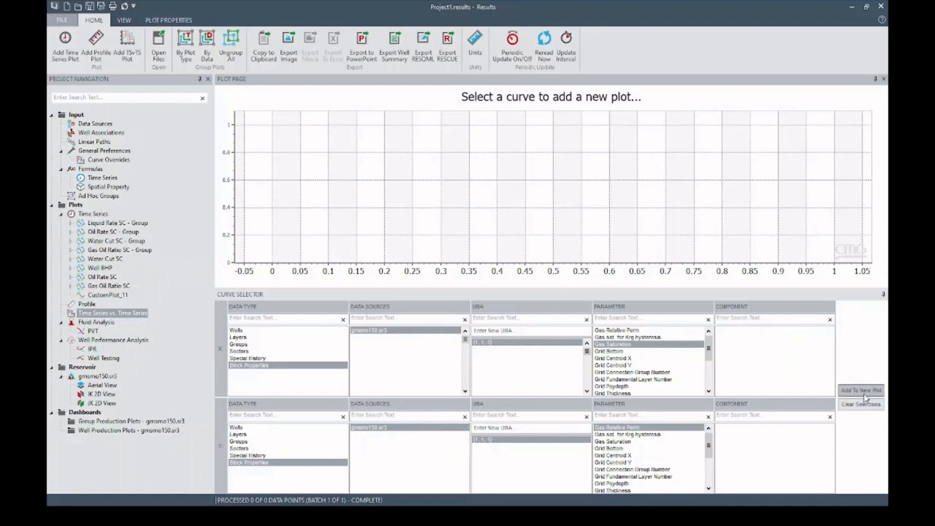
left_click(861, 389)
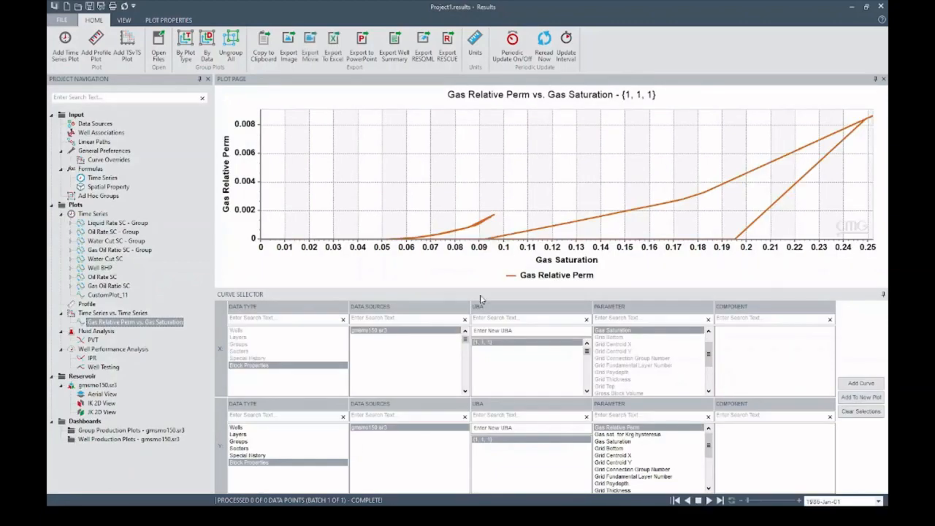
mouse_move(377, 252)
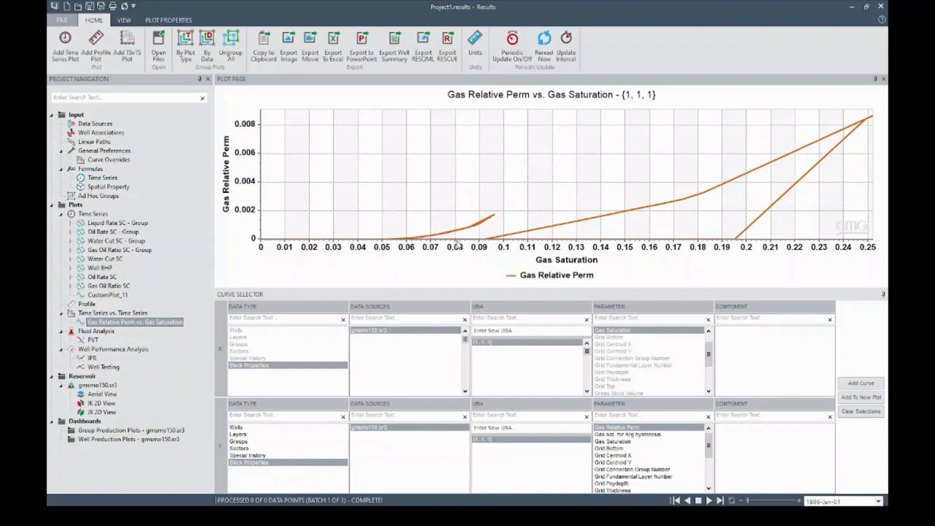
mouse_move(645, 228)
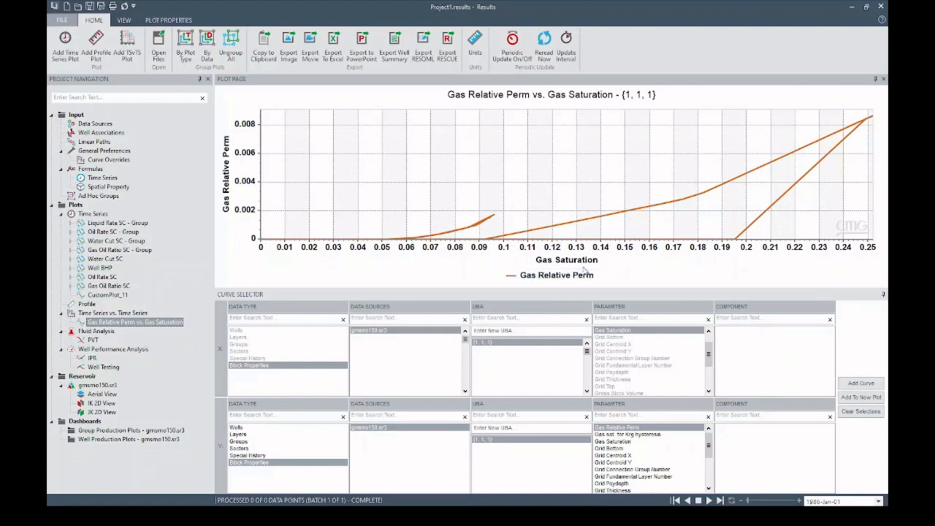
mouse_move(494, 217)
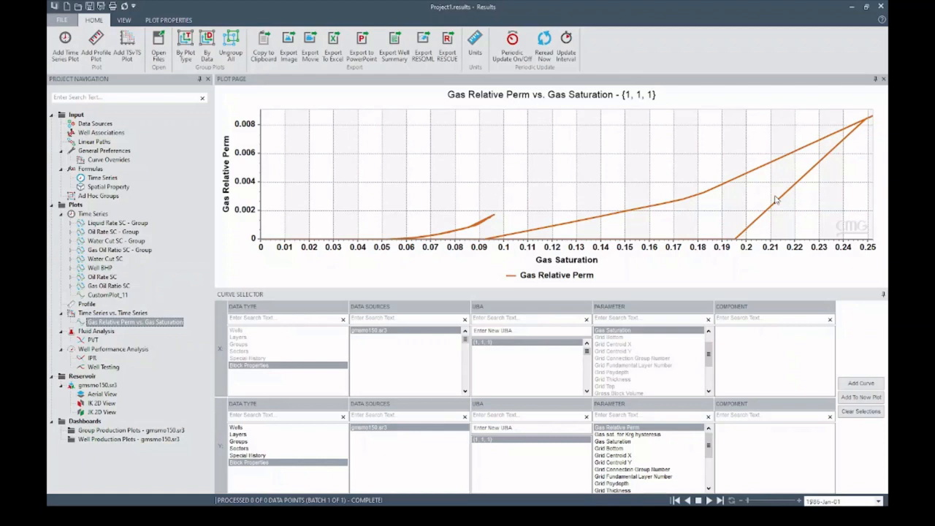
mouse_move(576, 214)
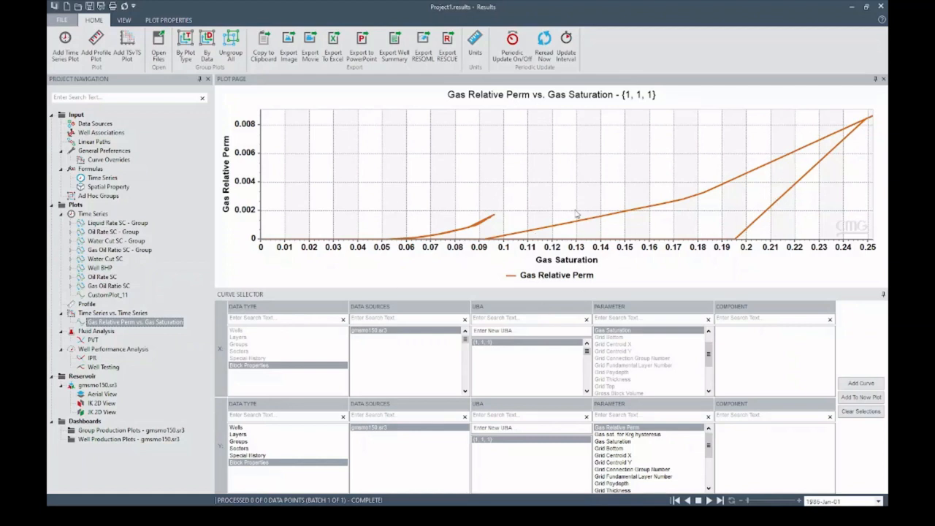
mouse_move(457, 215)
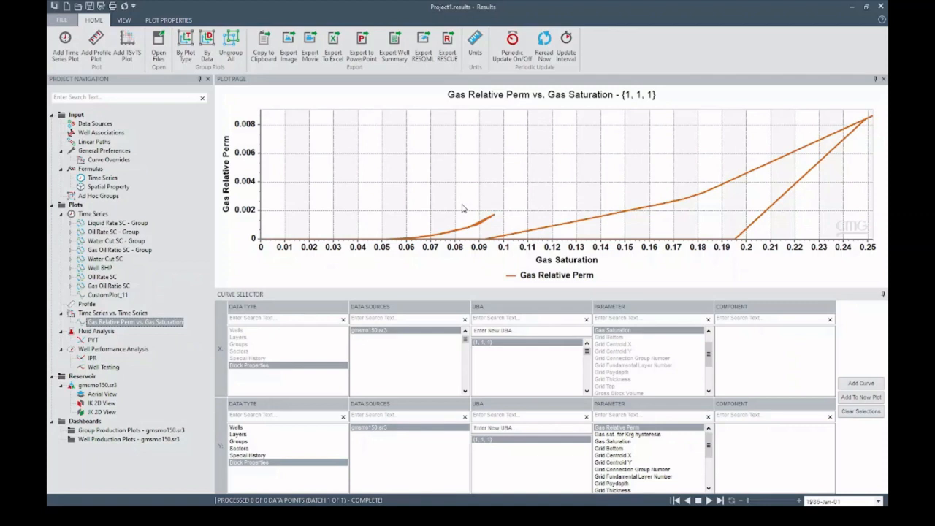
mouse_move(441, 315)
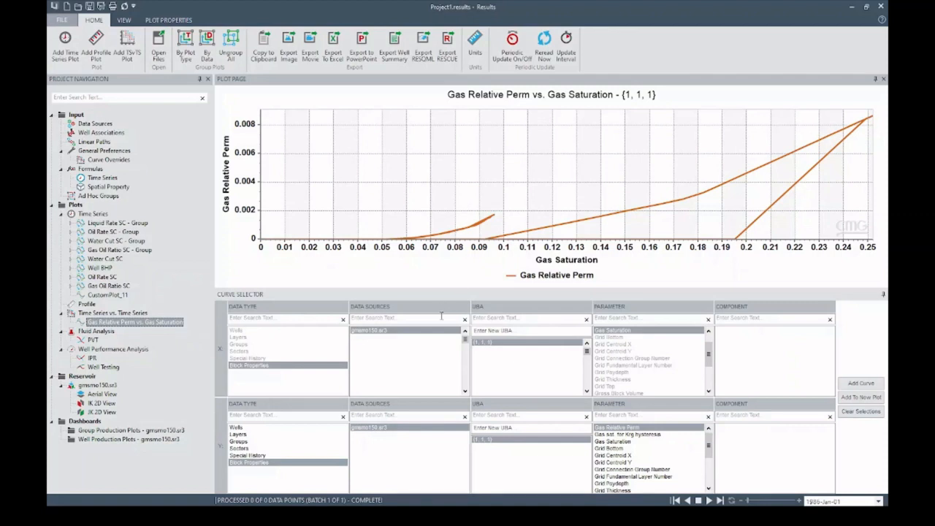
mouse_move(281, 318)
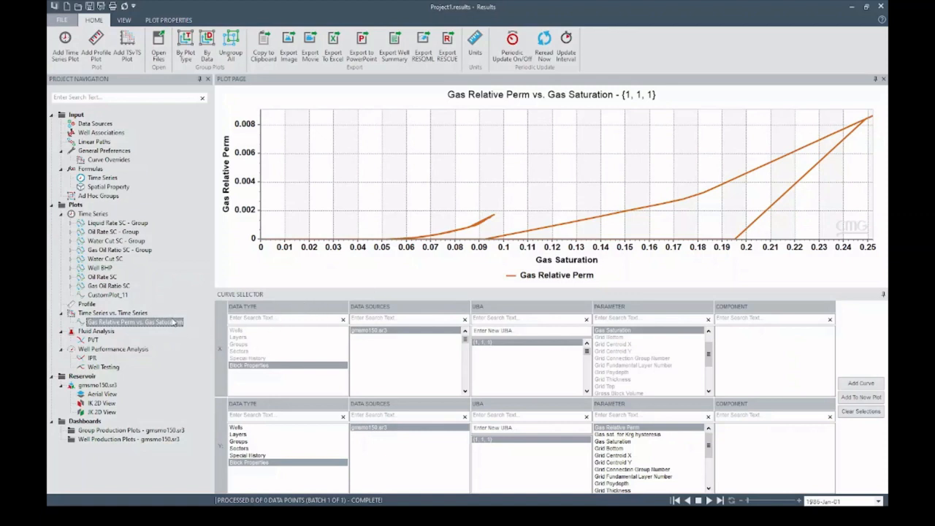
mouse_move(166, 326)
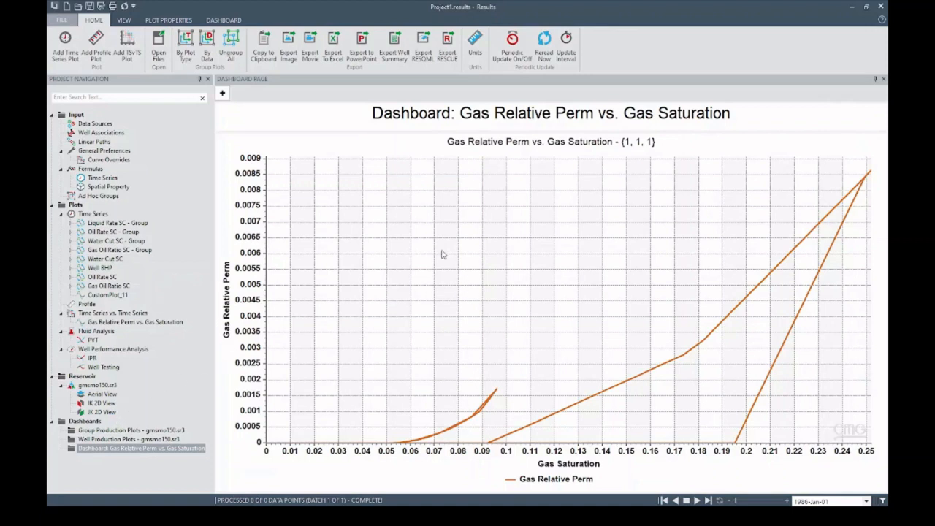
mouse_move(842, 141)
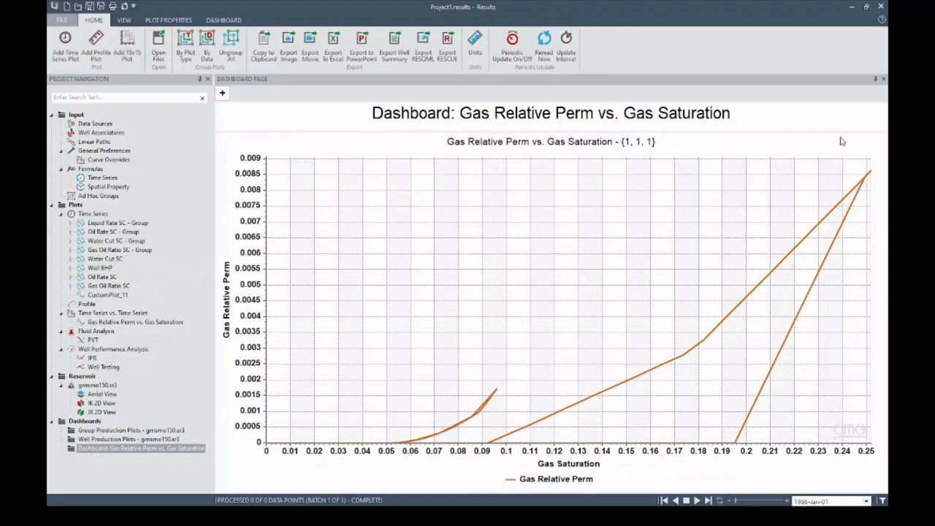
mouse_move(419, 191)
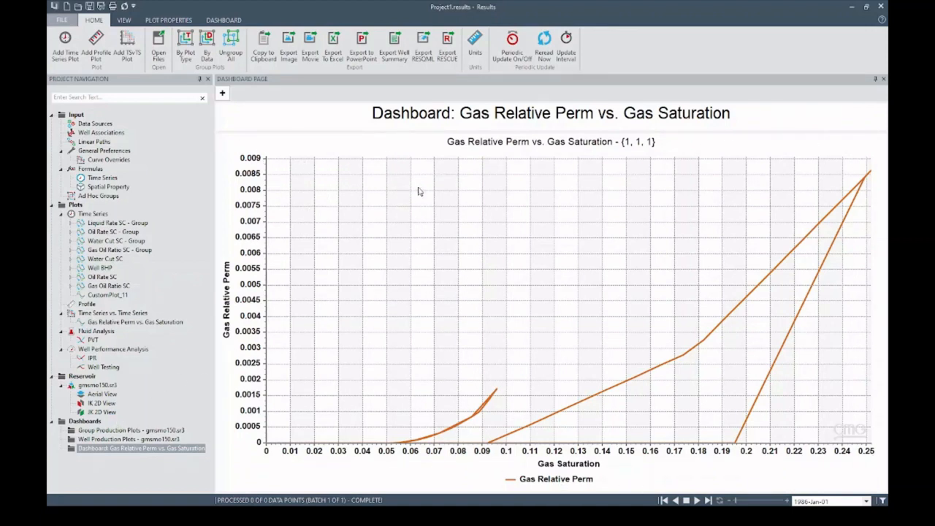
mouse_move(194, 375)
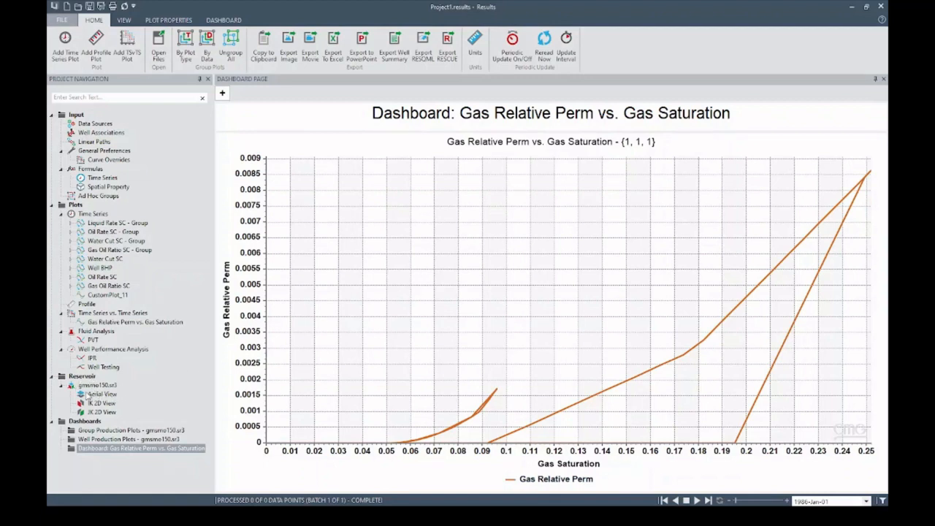
Add the aerial pressure view as a second panel on the relperm dashboard.
left_click(102, 394)
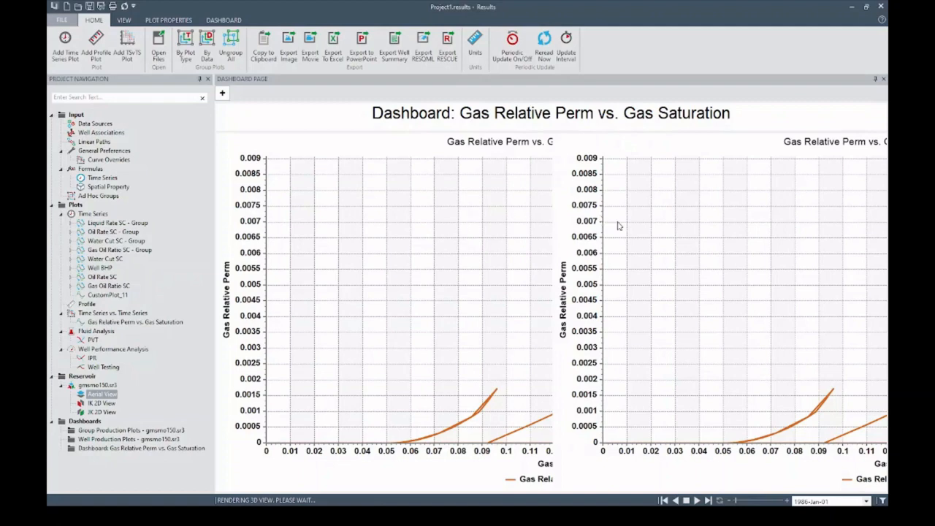
mouse_move(372, 231)
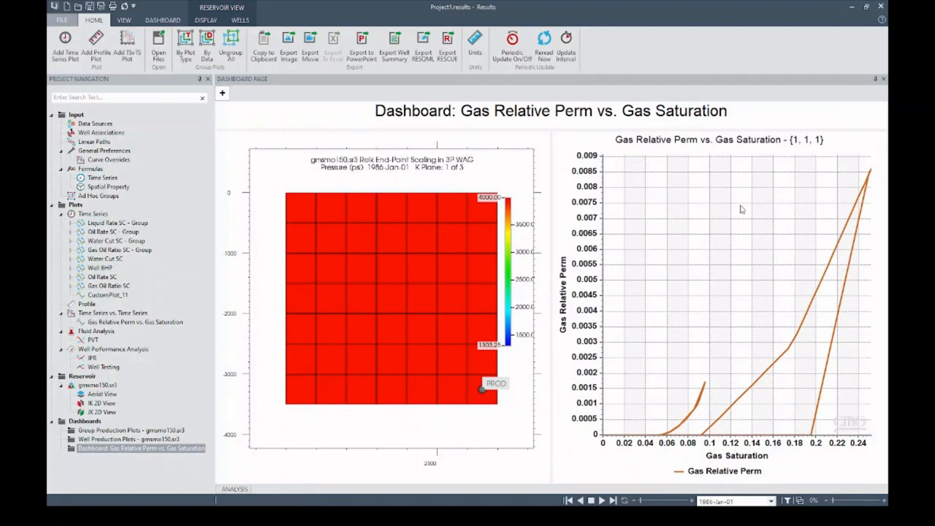
mouse_move(743, 223)
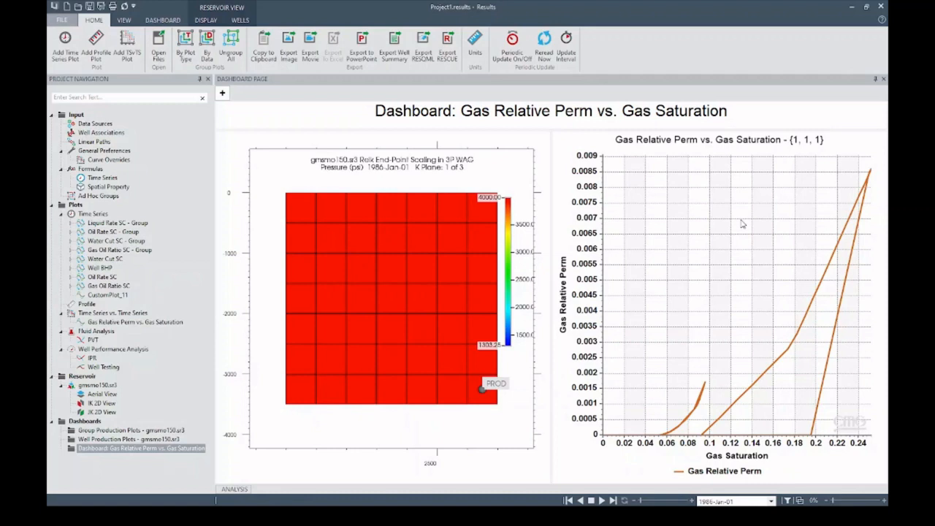
mouse_move(725, 213)
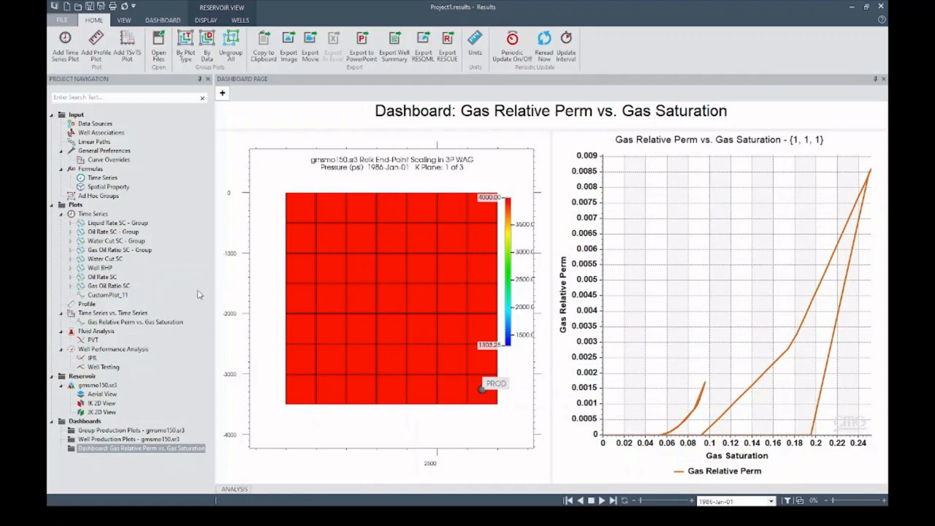
mouse_move(119, 300)
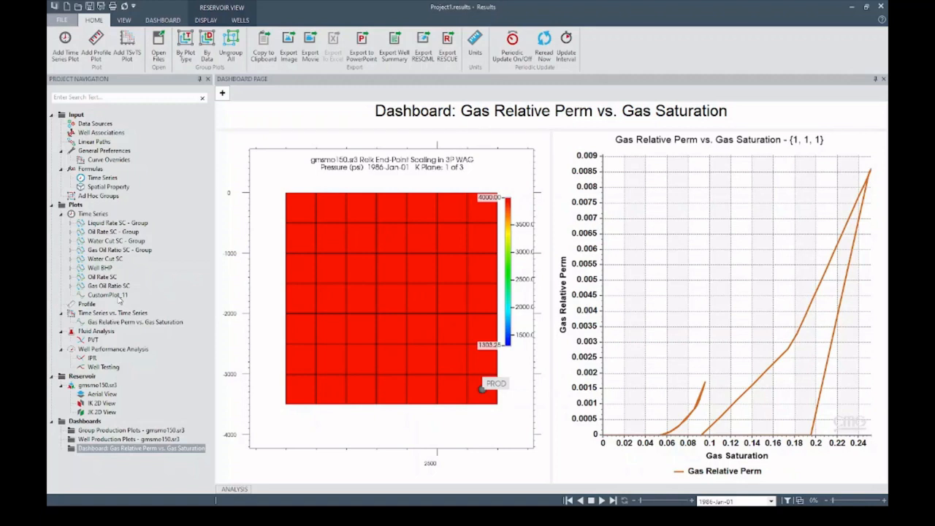
Add the CustomPlot_11 saturation time-series plot to the dashboard.
left_click(107, 294)
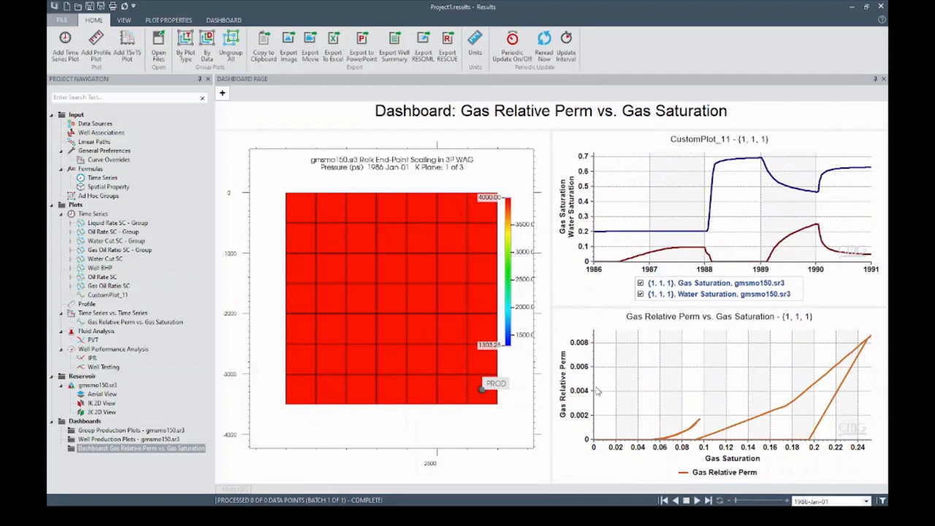
mouse_move(618, 358)
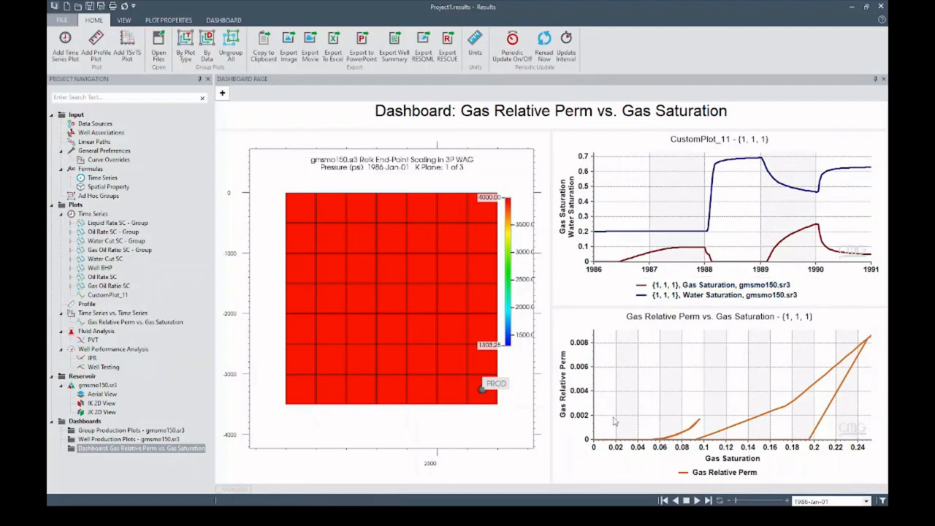
mouse_move(749, 162)
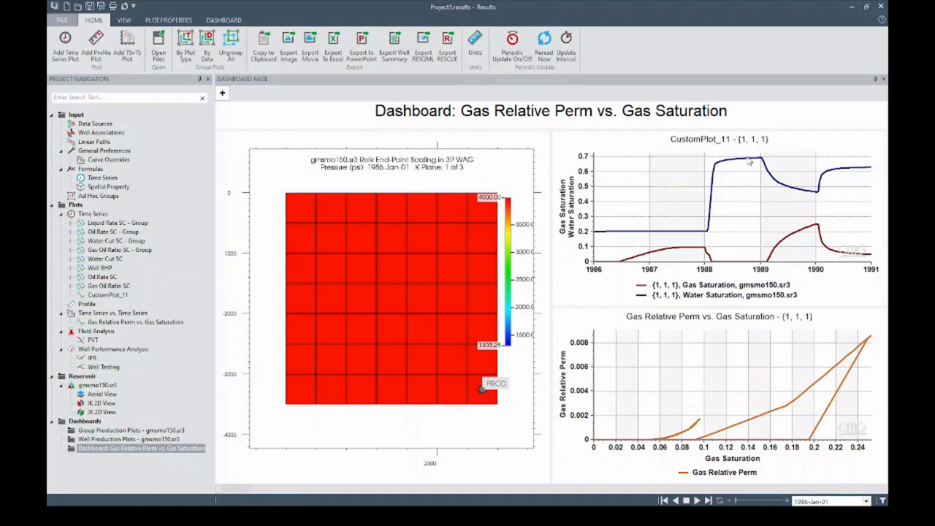
mouse_move(655, 395)
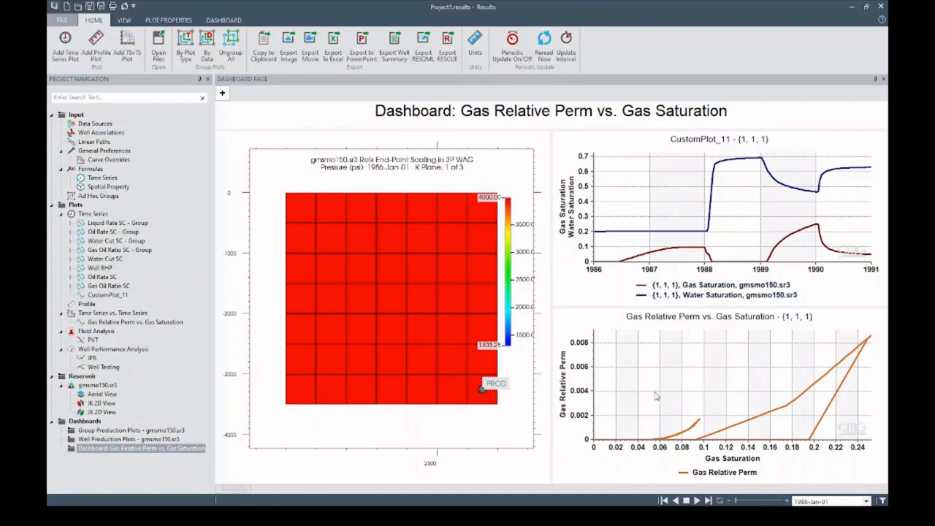
mouse_move(313, 147)
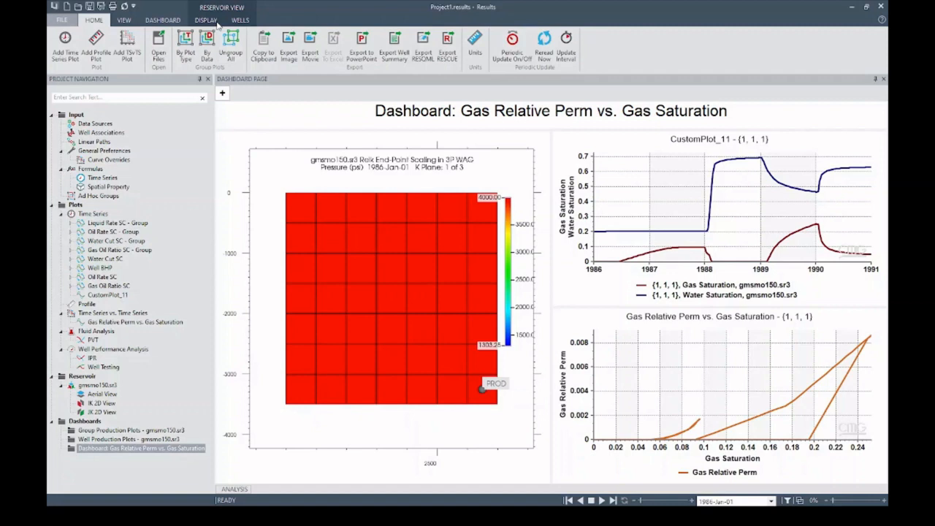
Step the dashboard date forward to 1987-Feb-15 via the Reservoir View Display controls.
left_click(205, 20)
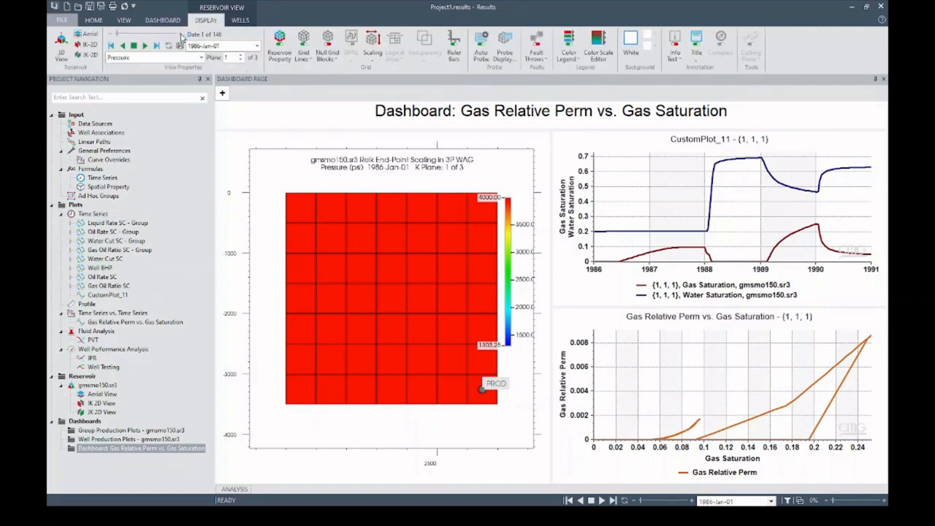
left_click(146, 45)
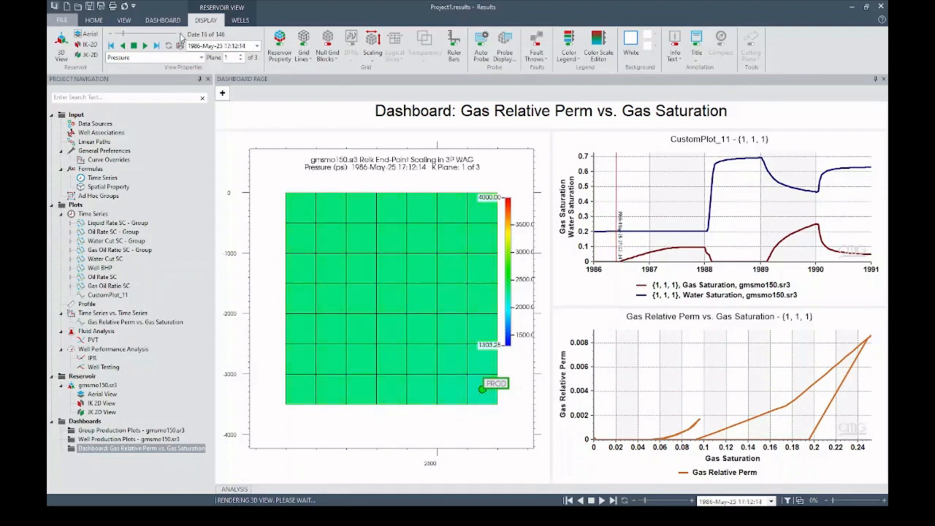
mouse_move(663, 171)
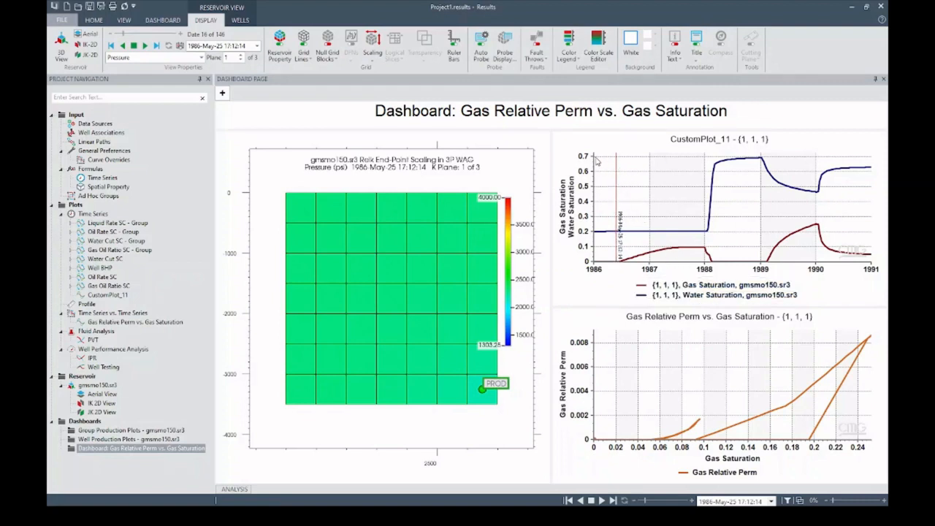
mouse_move(241, 74)
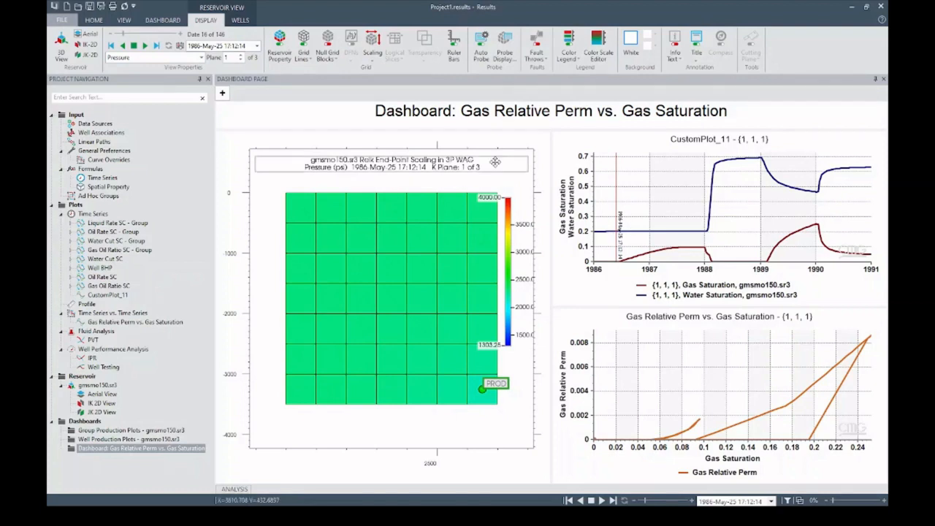
left_click(156, 46)
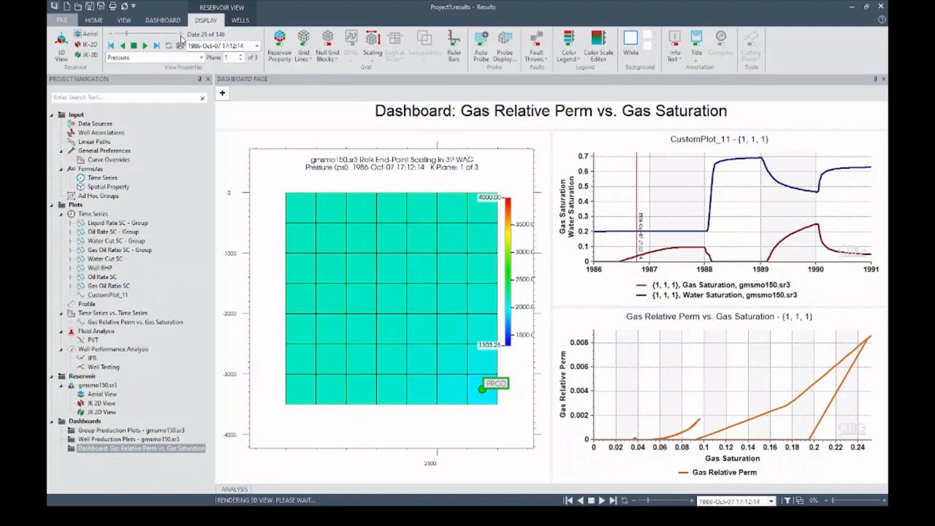
left_click(144, 45)
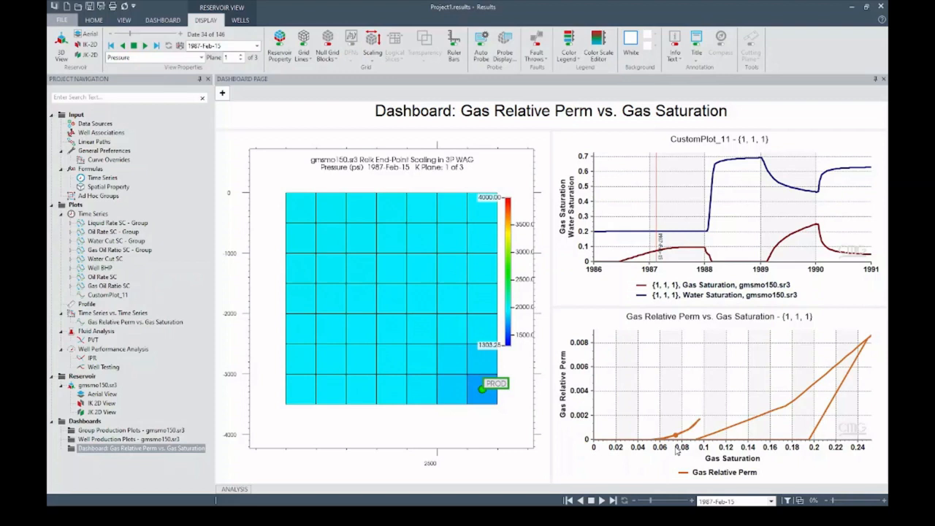
mouse_move(673, 411)
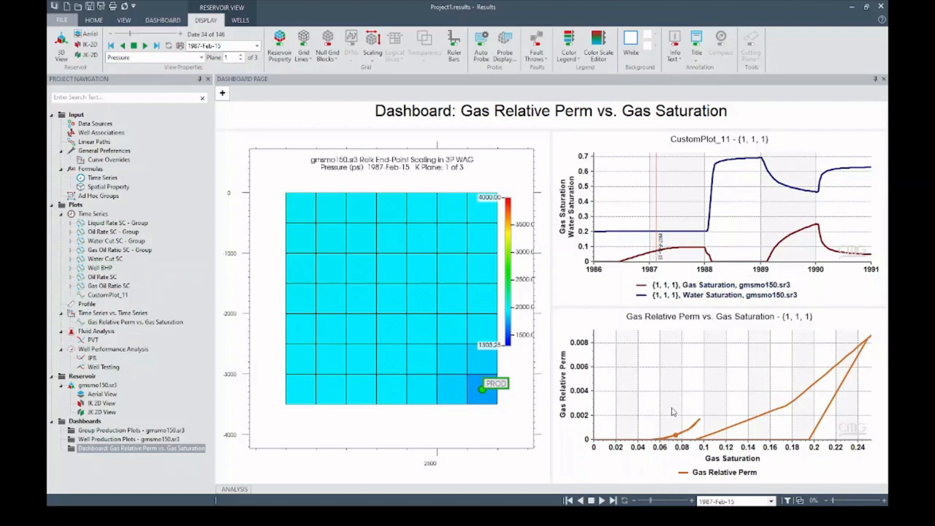
mouse_move(592, 428)
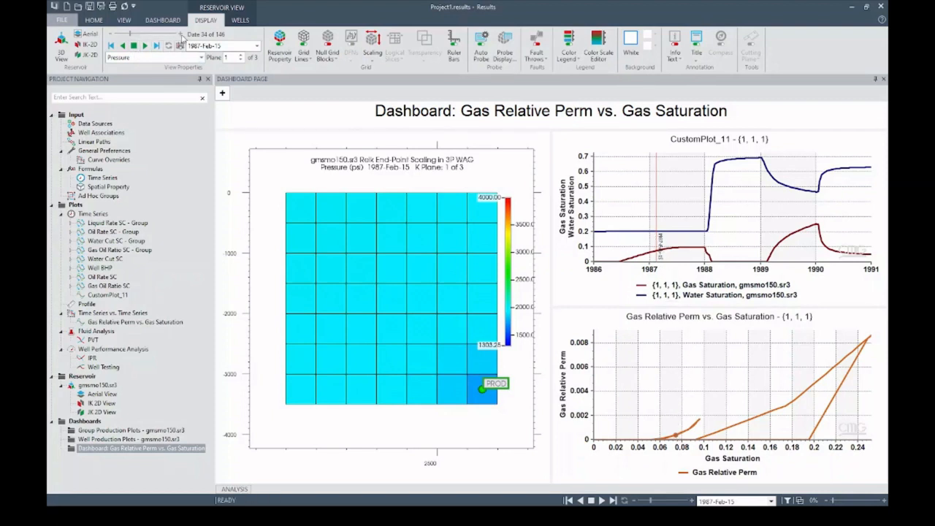
Step the dashboard forward from 1987-Feb-15 to 1990-Jul-14, map and plots updating together.
left_click(144, 45)
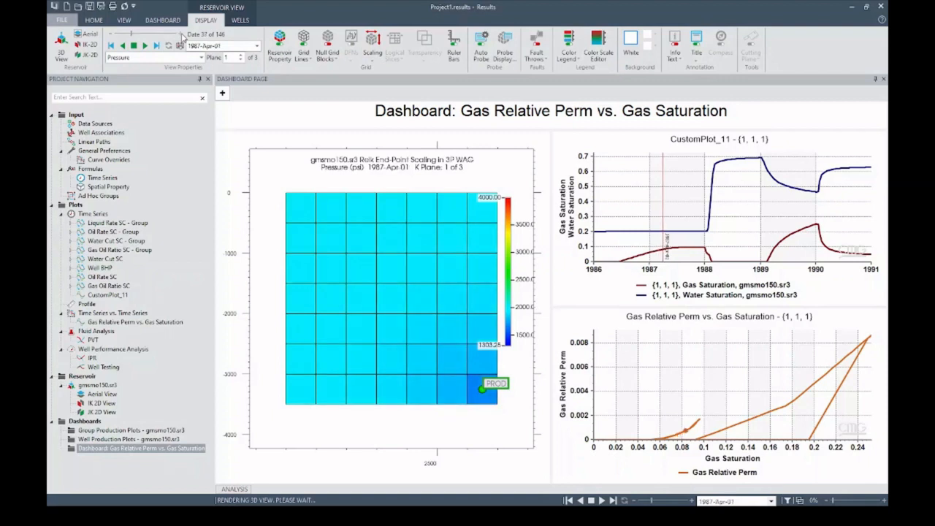
left_click(155, 45)
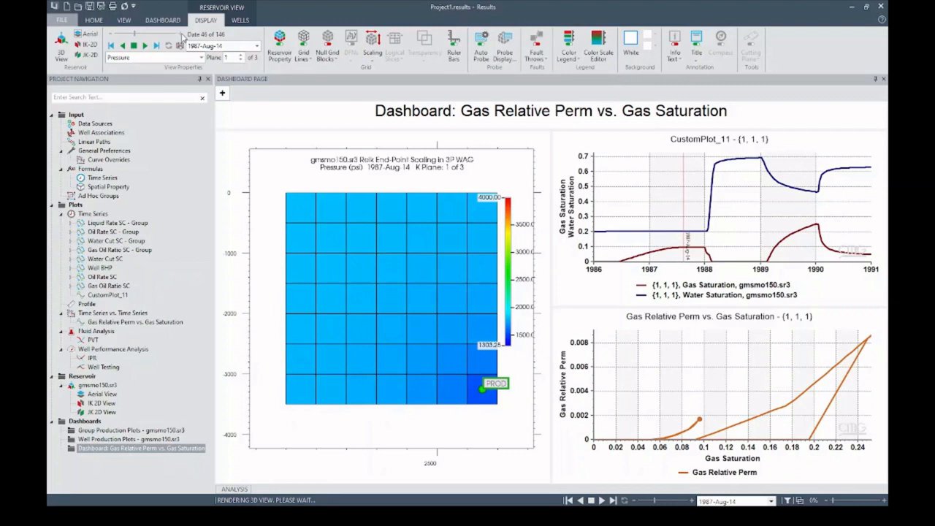
left_click(155, 45)
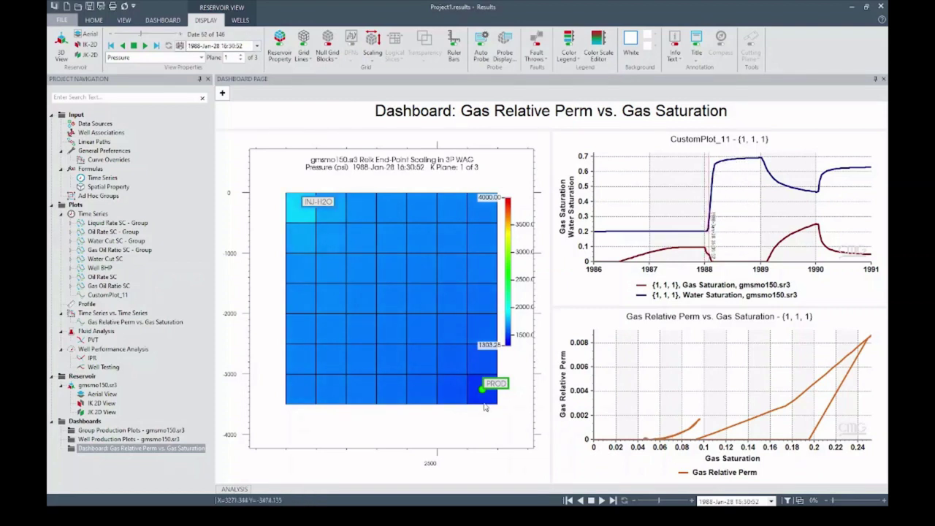
mouse_move(697, 431)
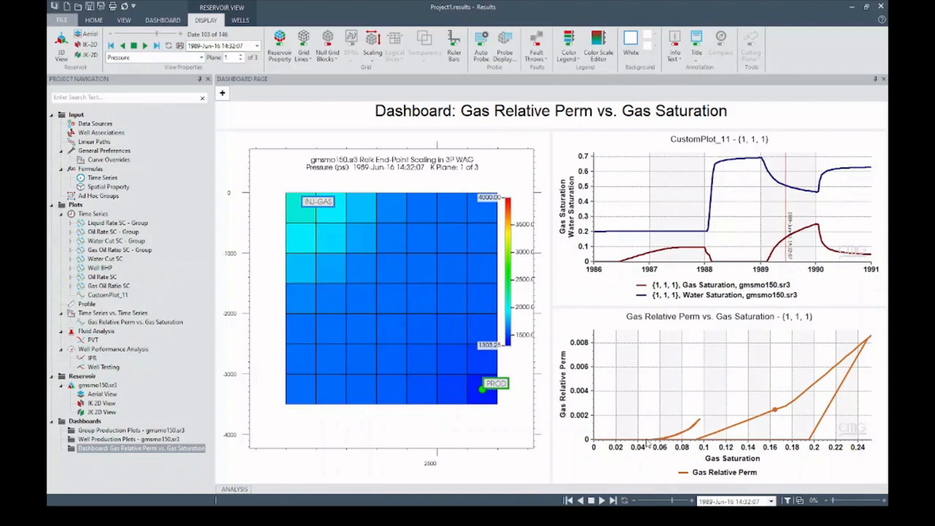
mouse_move(704, 241)
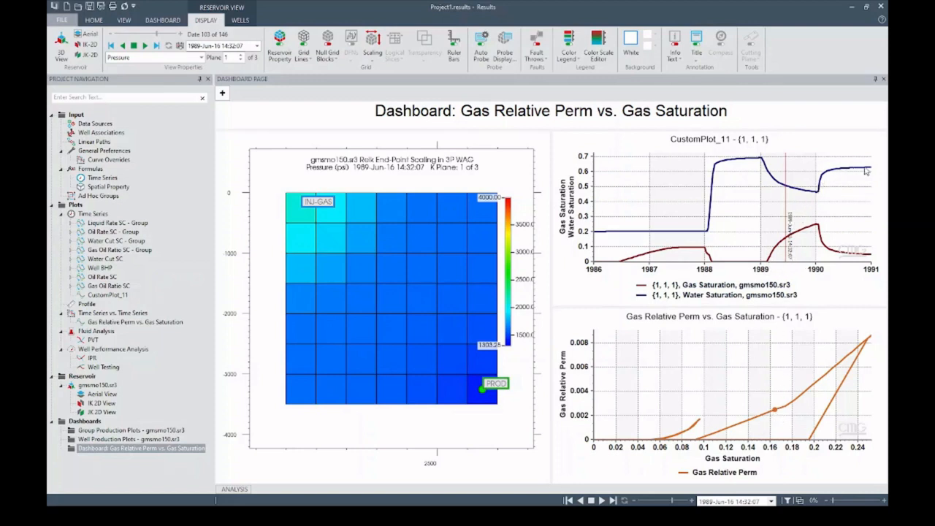
mouse_move(774, 431)
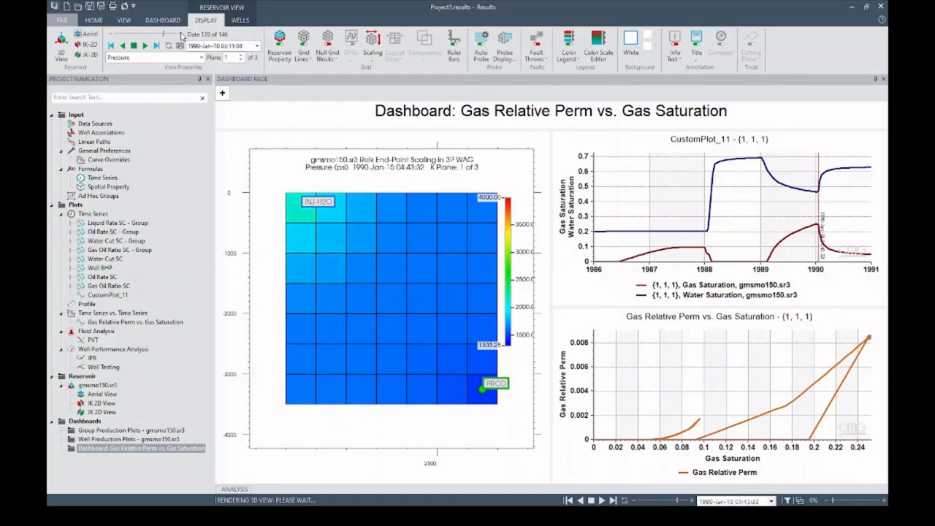
left_click(146, 45)
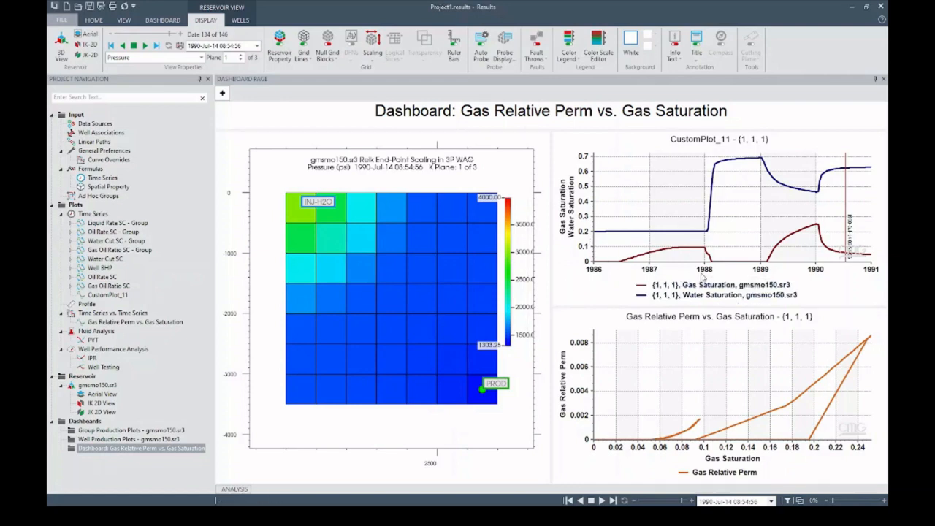
mouse_move(653, 265)
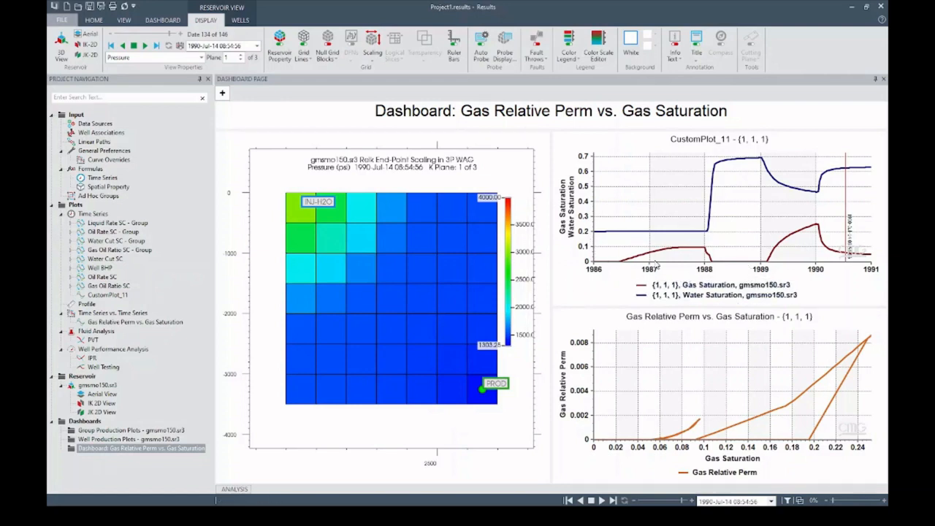
mouse_move(642, 276)
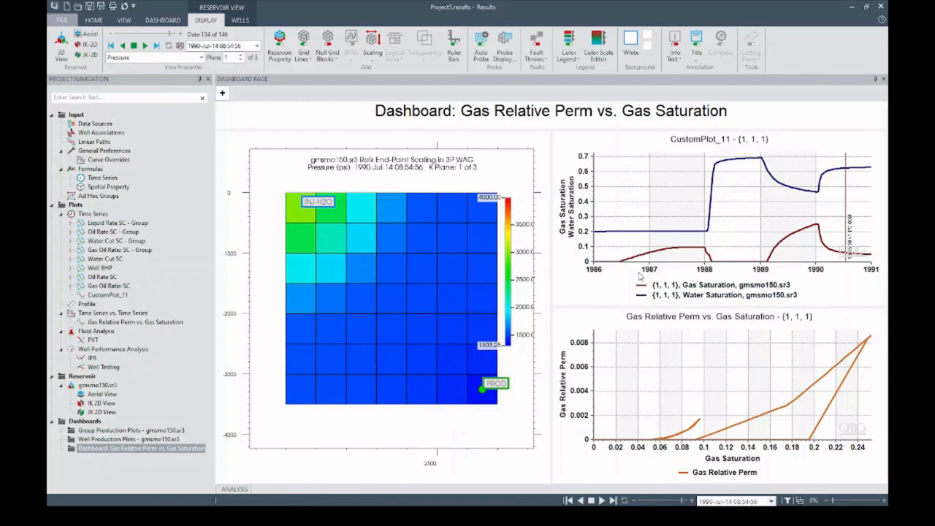
mouse_move(620, 240)
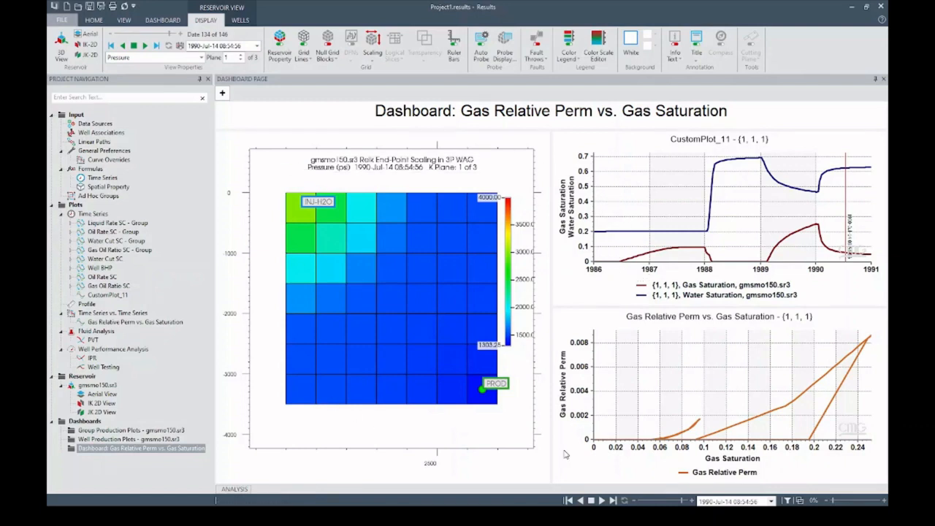
mouse_move(682, 368)
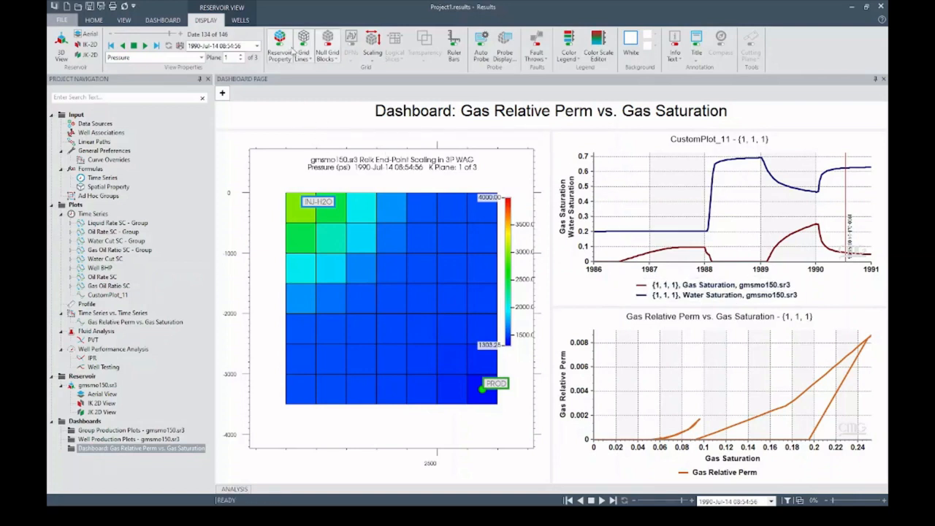
Set the pressure map Plane to K layer 3 of 3.
left_click(240, 60)
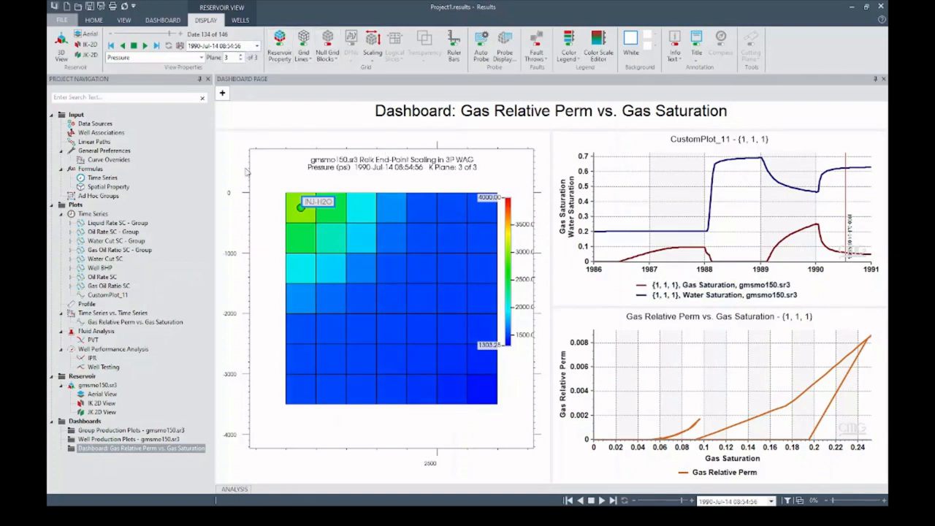
mouse_move(317, 225)
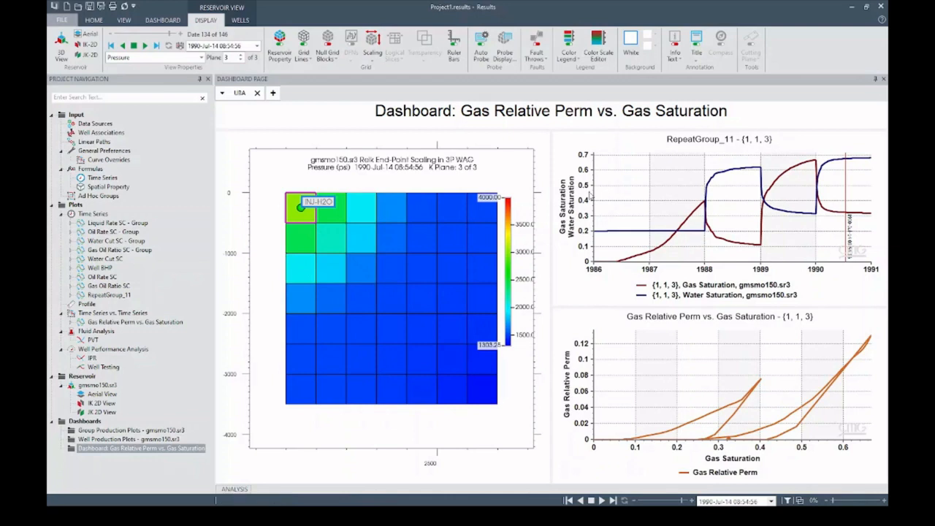
mouse_move(700, 225)
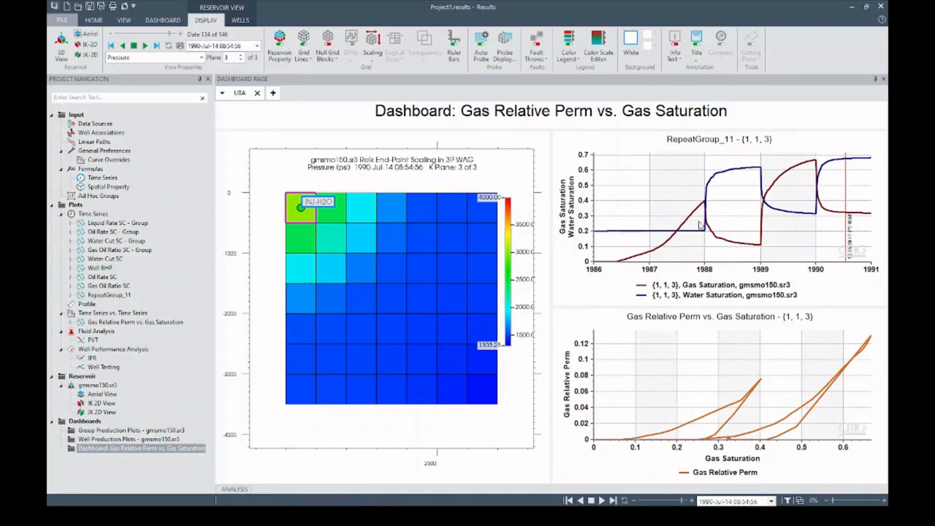
mouse_move(712, 264)
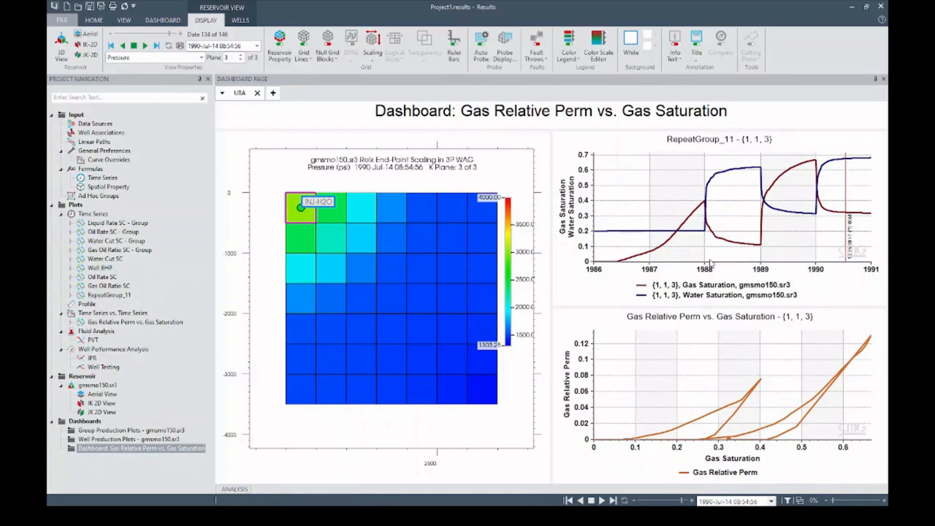
mouse_move(656, 234)
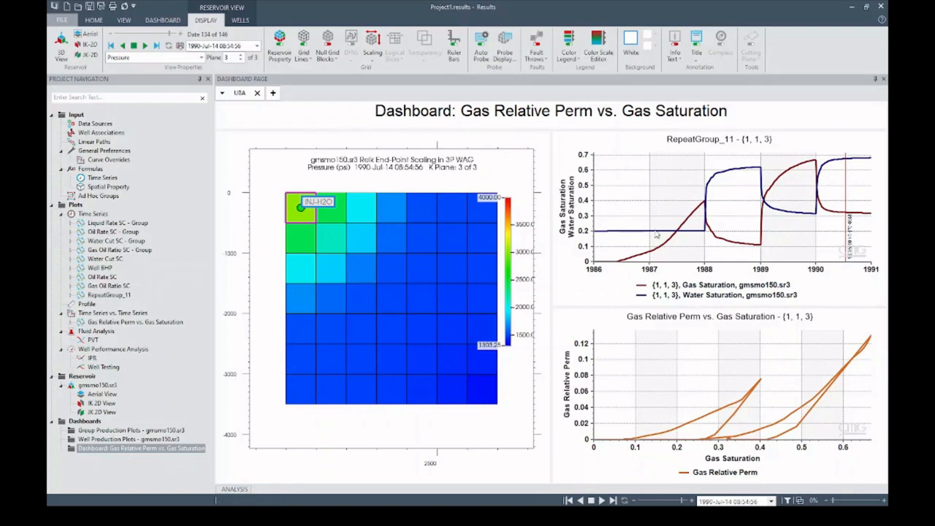
mouse_move(803, 216)
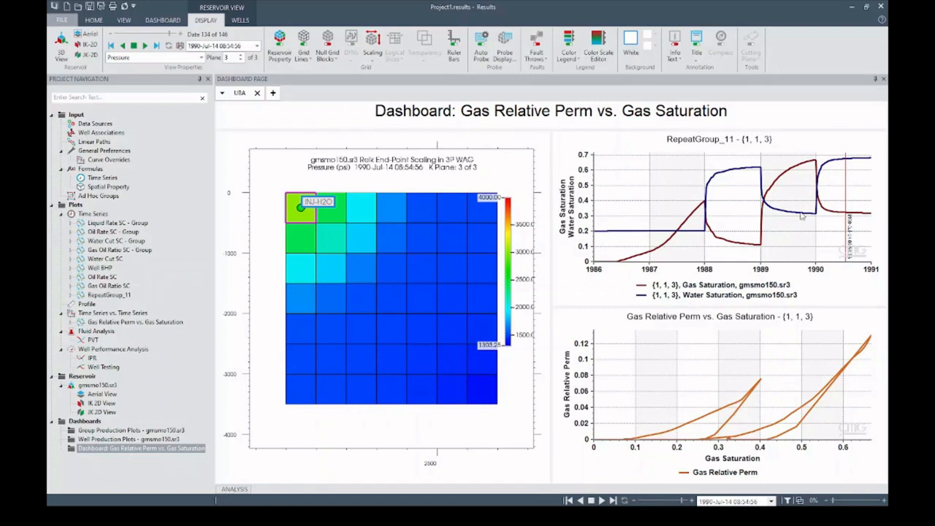
mouse_move(317, 224)
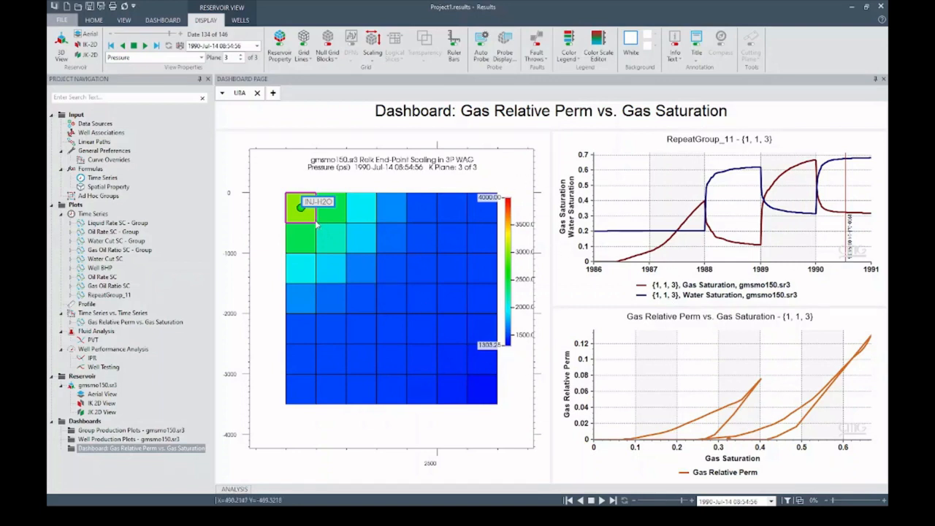
mouse_move(556, 225)
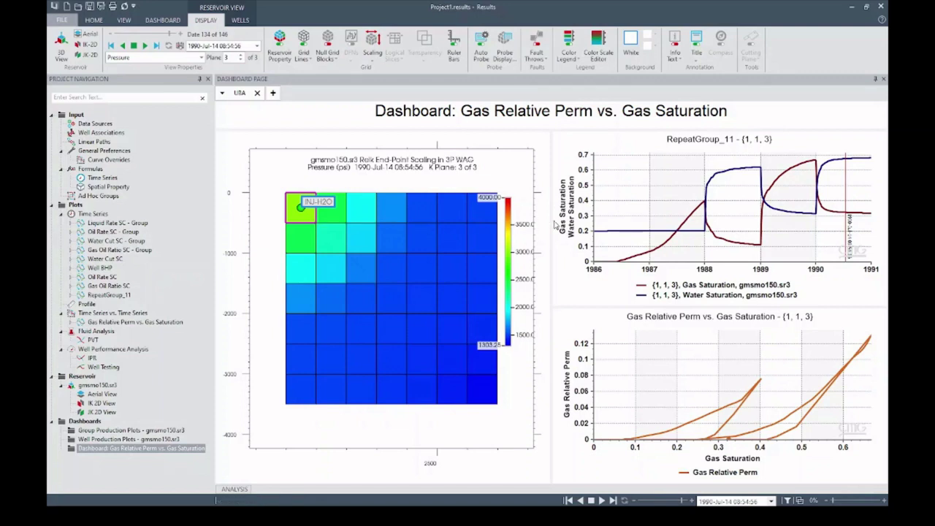
mouse_move(416, 220)
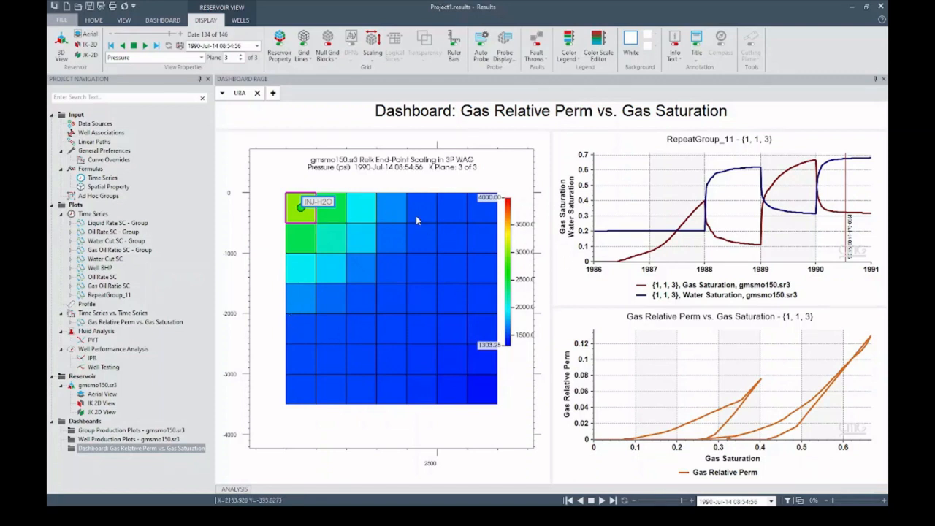
mouse_move(322, 361)
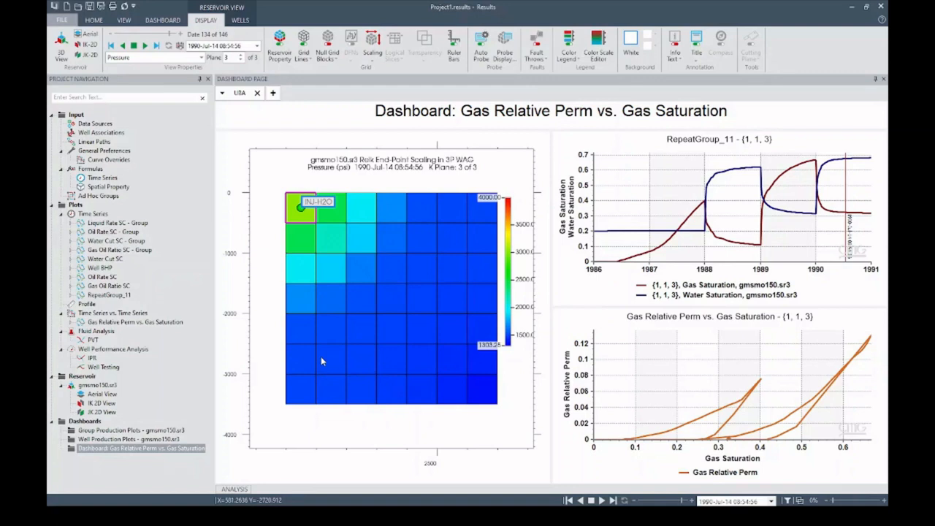
mouse_move(641, 218)
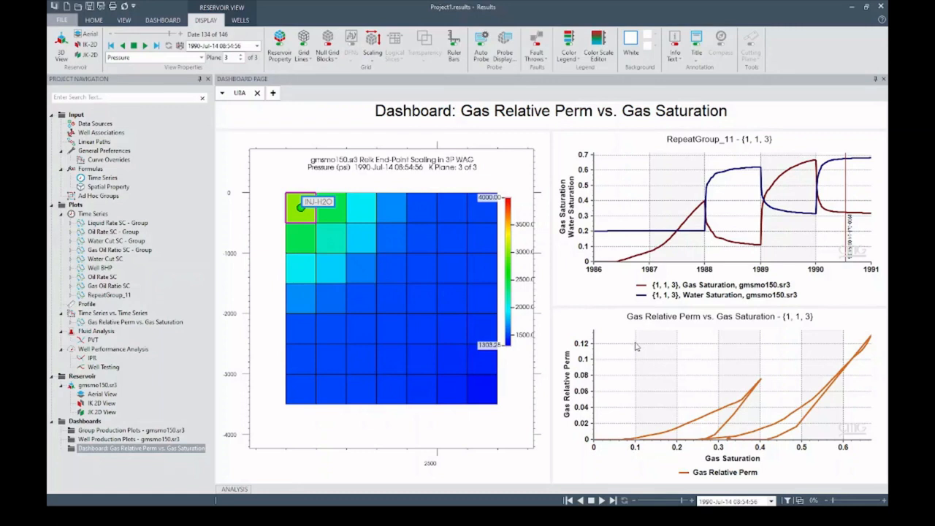
mouse_move(615, 307)
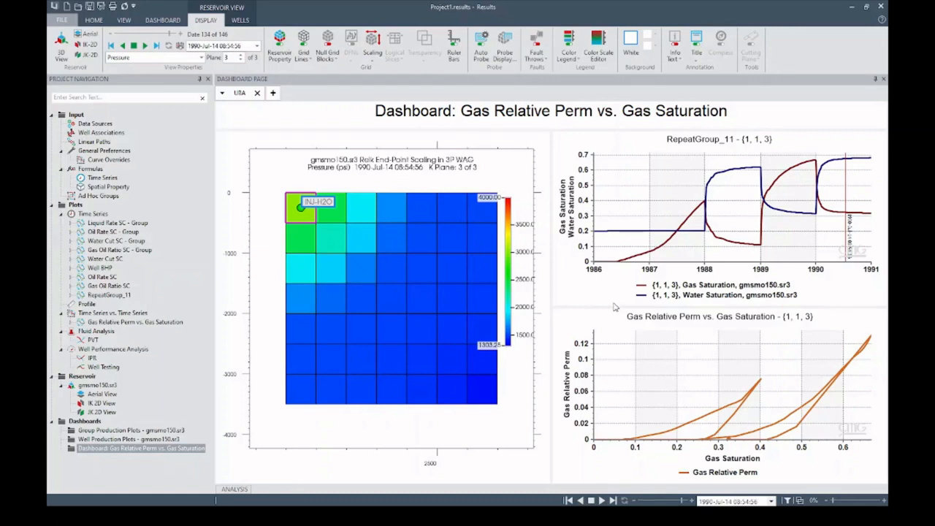
mouse_move(604, 273)
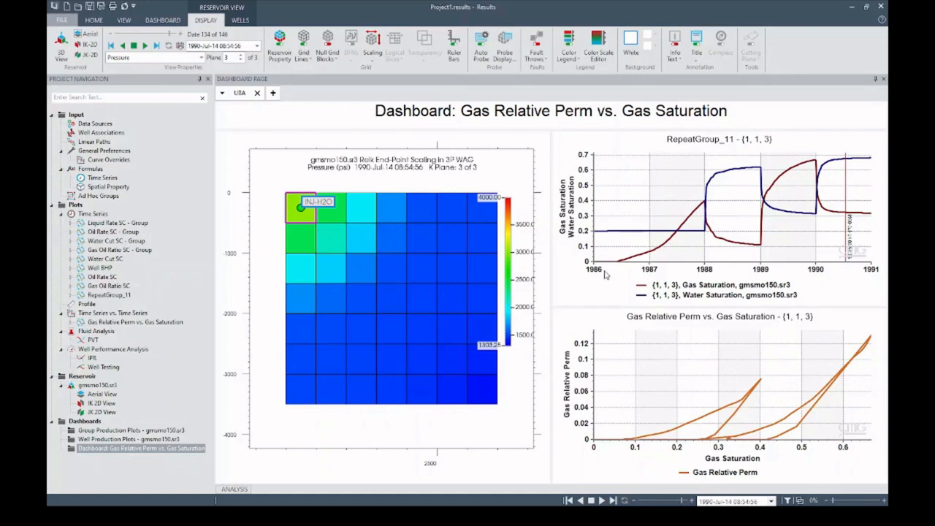
mouse_move(391, 227)
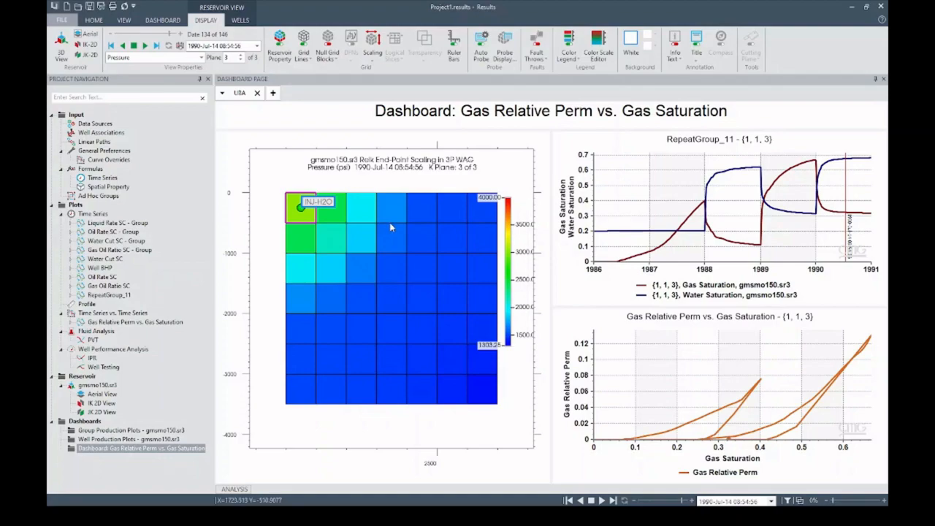